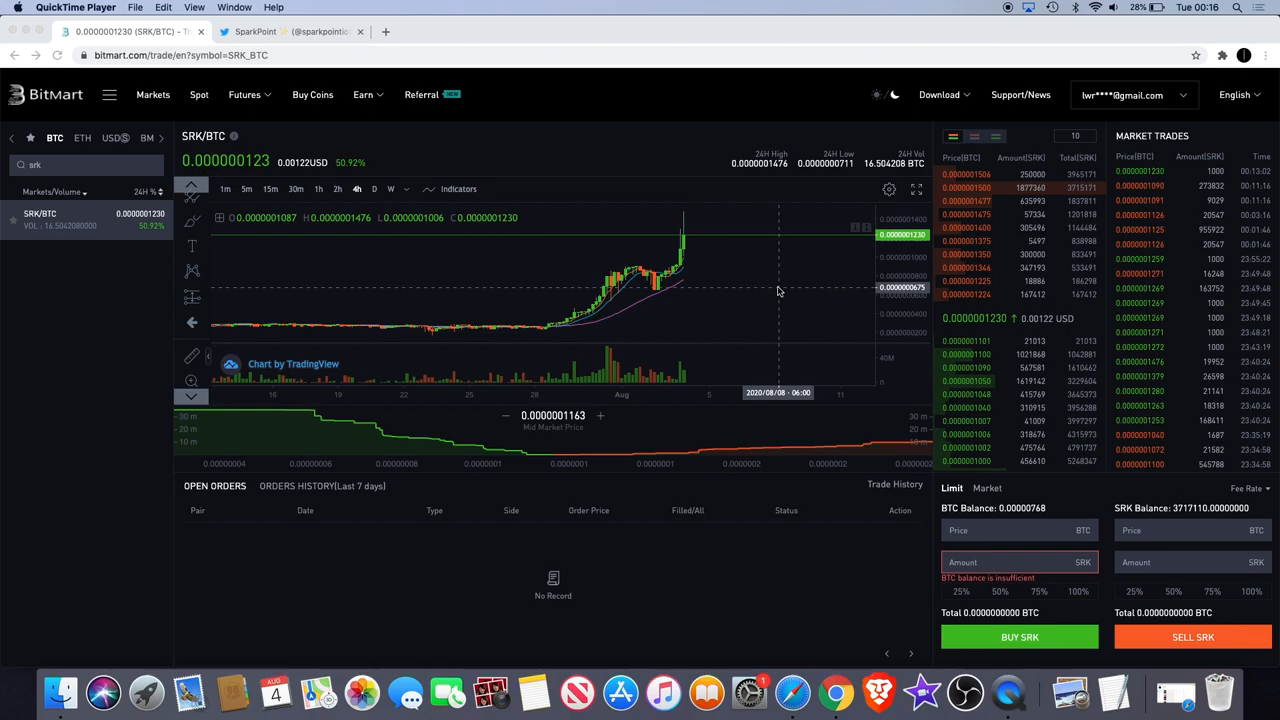
mouse_move(780, 275)
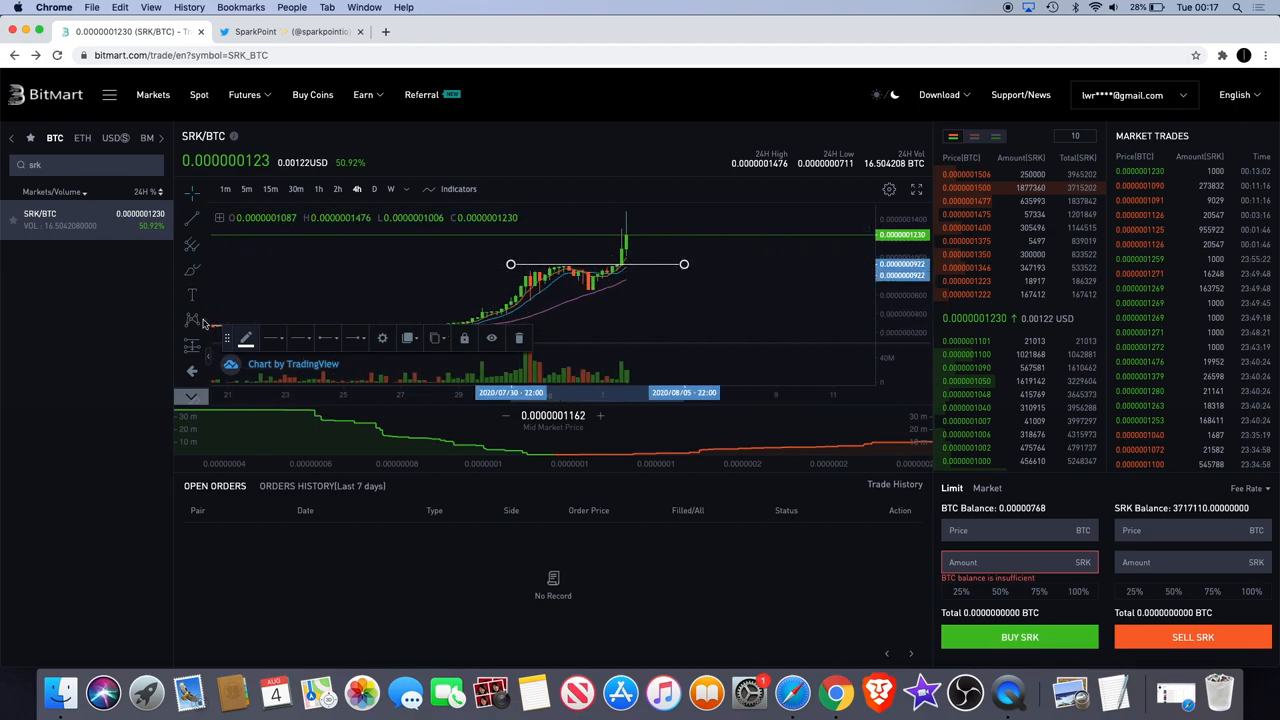
mouse_move(655, 265)
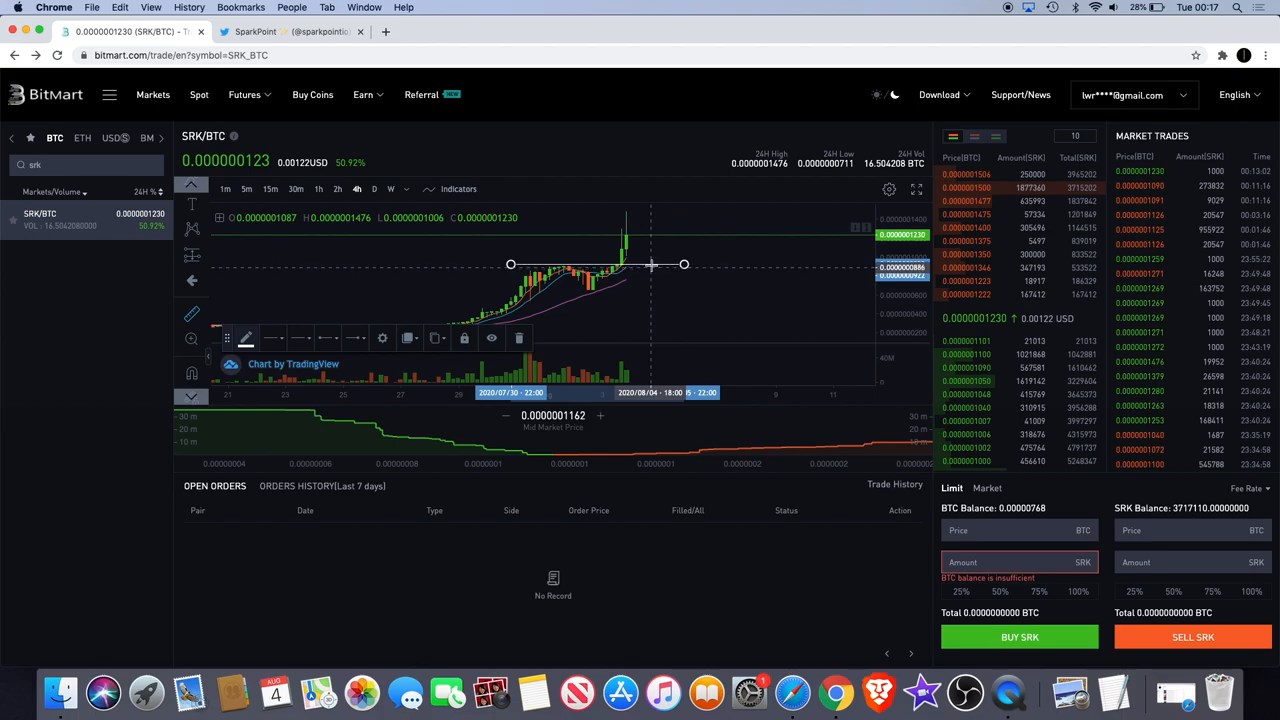
mouse_move(655, 264)
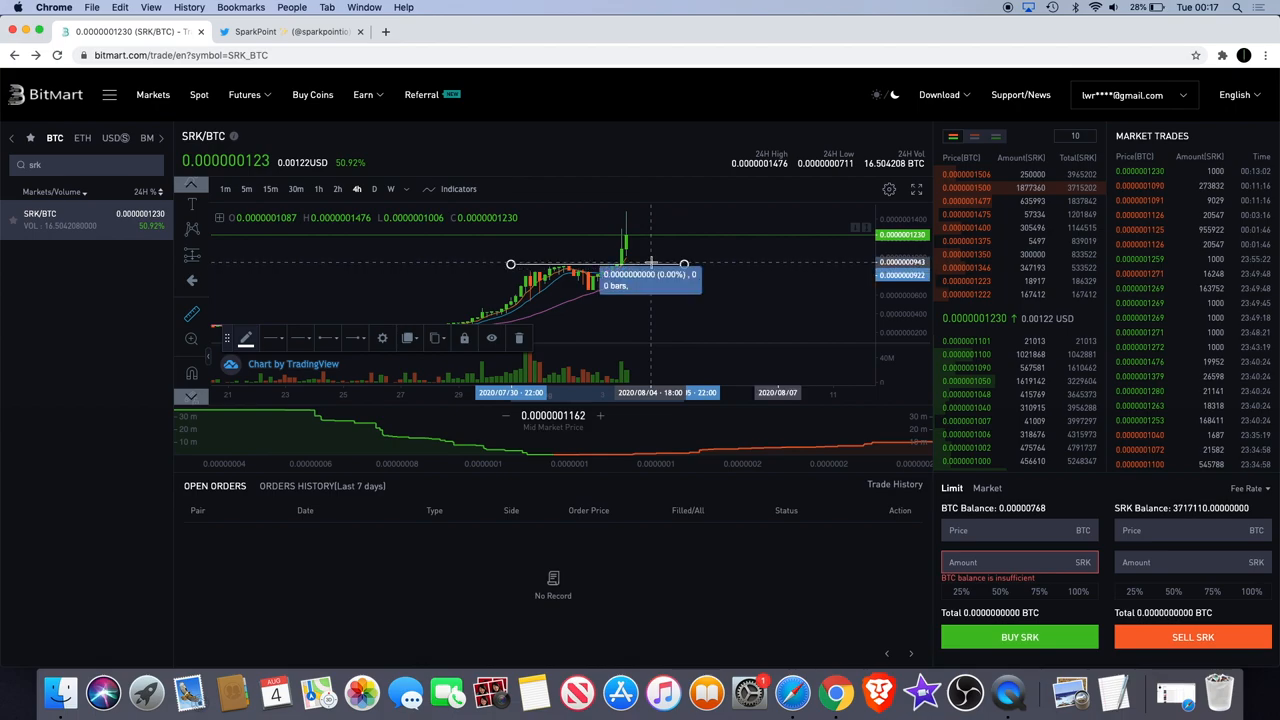
Draw a horizontal trend line at the SRK/BTC breakout resistance, then pan and zoom to inspect it.
left_click_drag(652, 270, 742, 213)
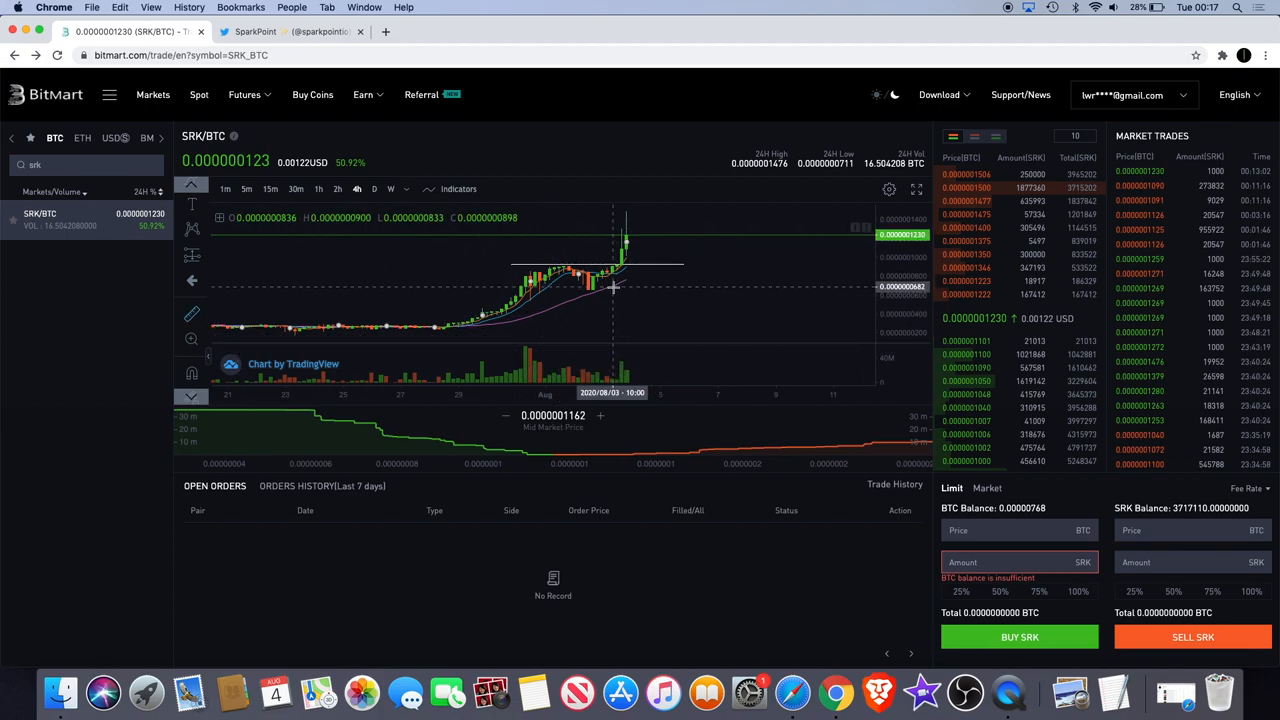
left_click_drag(613, 287, 750, 212)
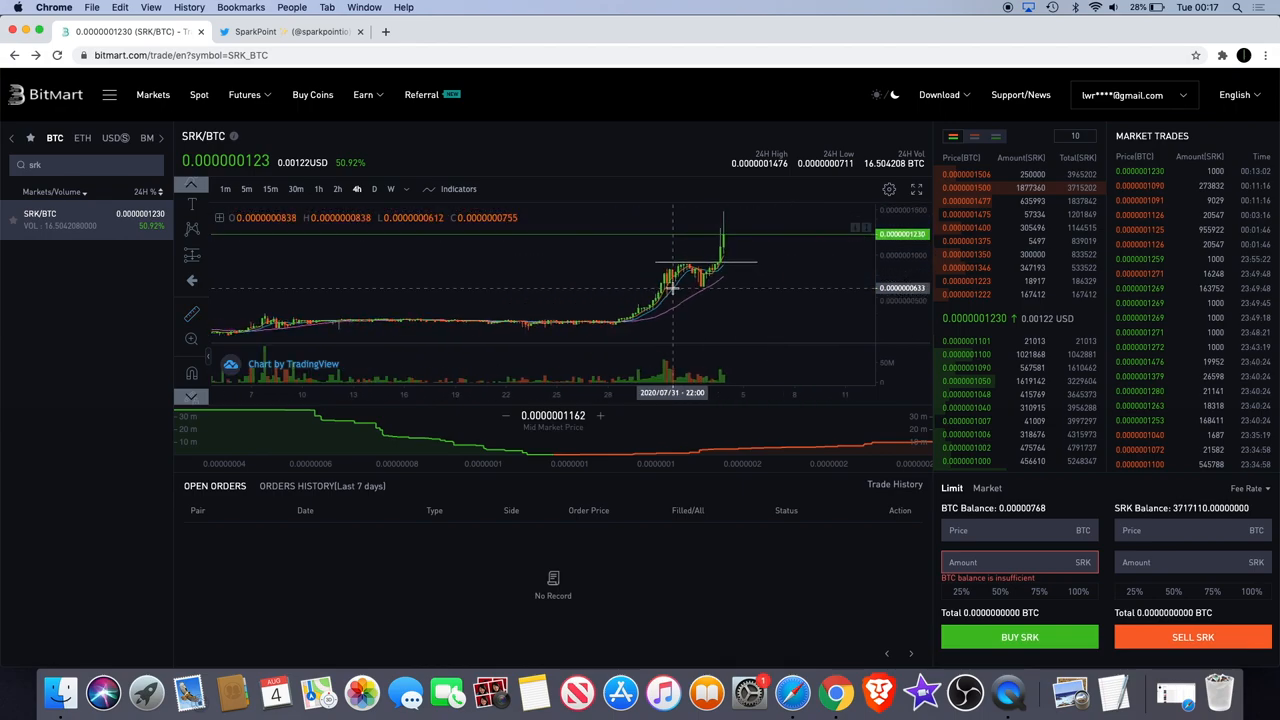
mouse_move(708, 291)
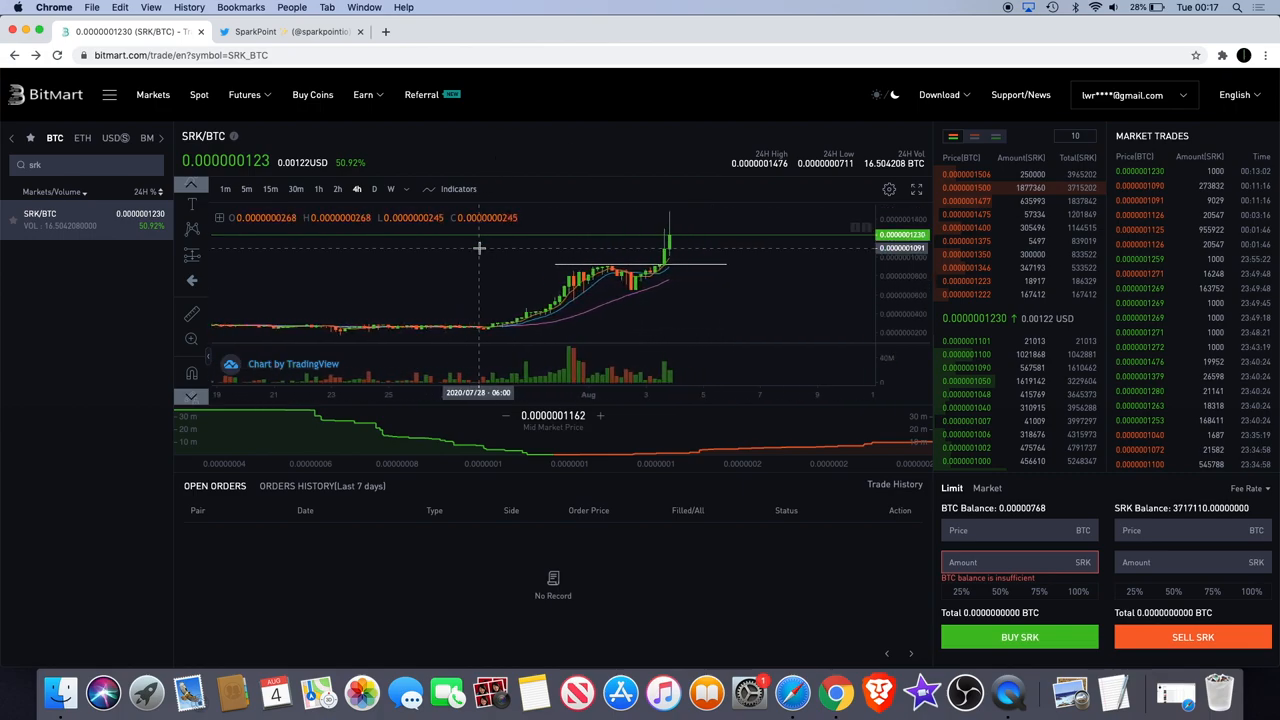
left_click_drag(479, 247, 605, 267)
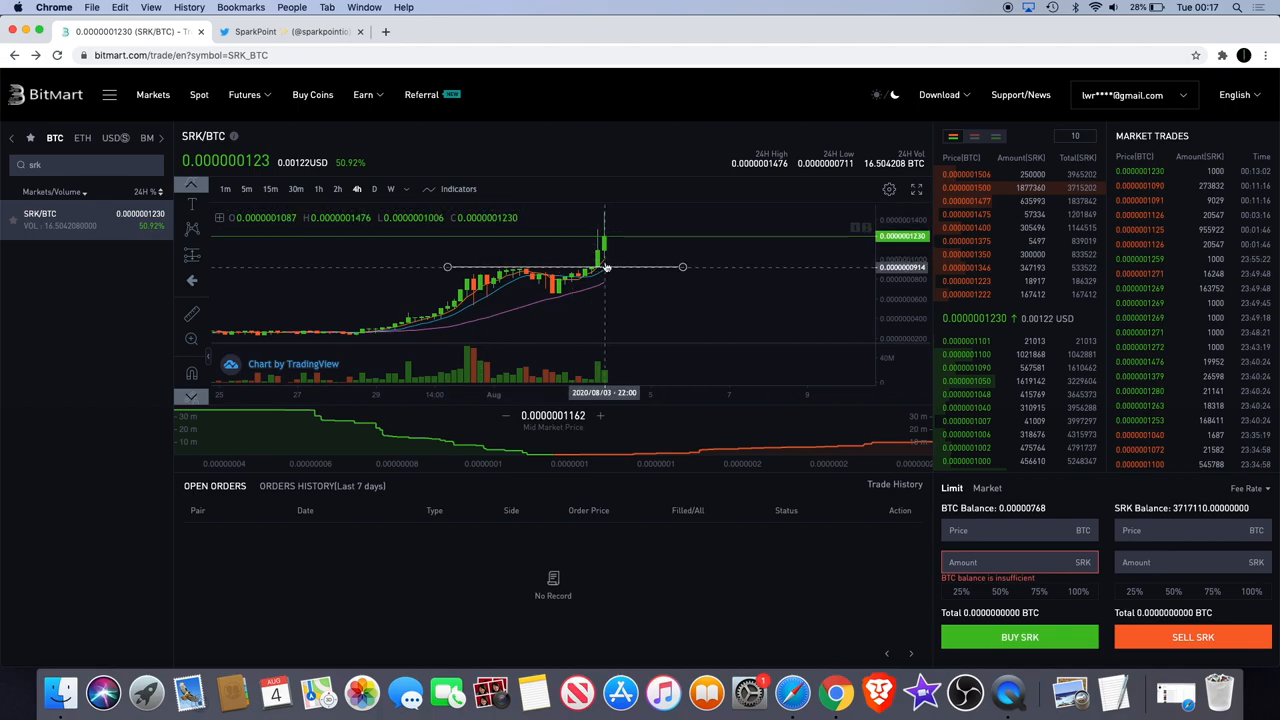
Switch to SparkPoint's Twitter profile and scroll down to the August 7 listing tweet.
left_click(363, 94)
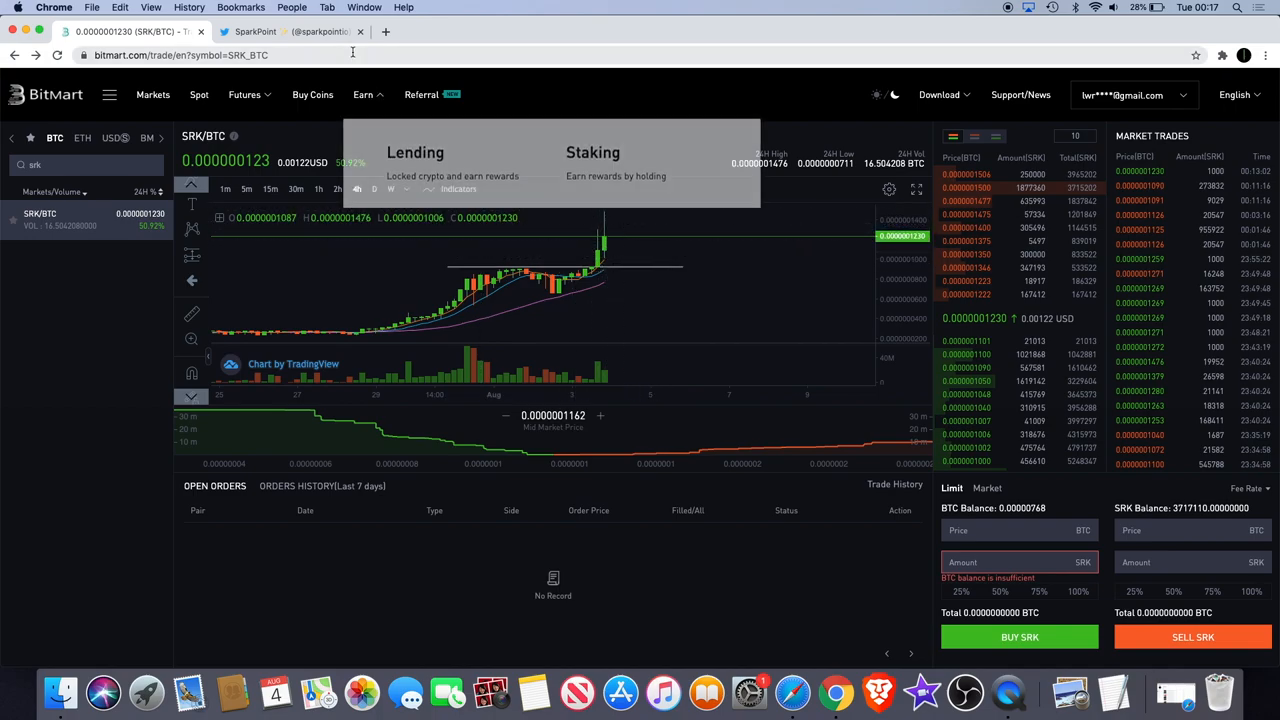
left_click(290, 33)
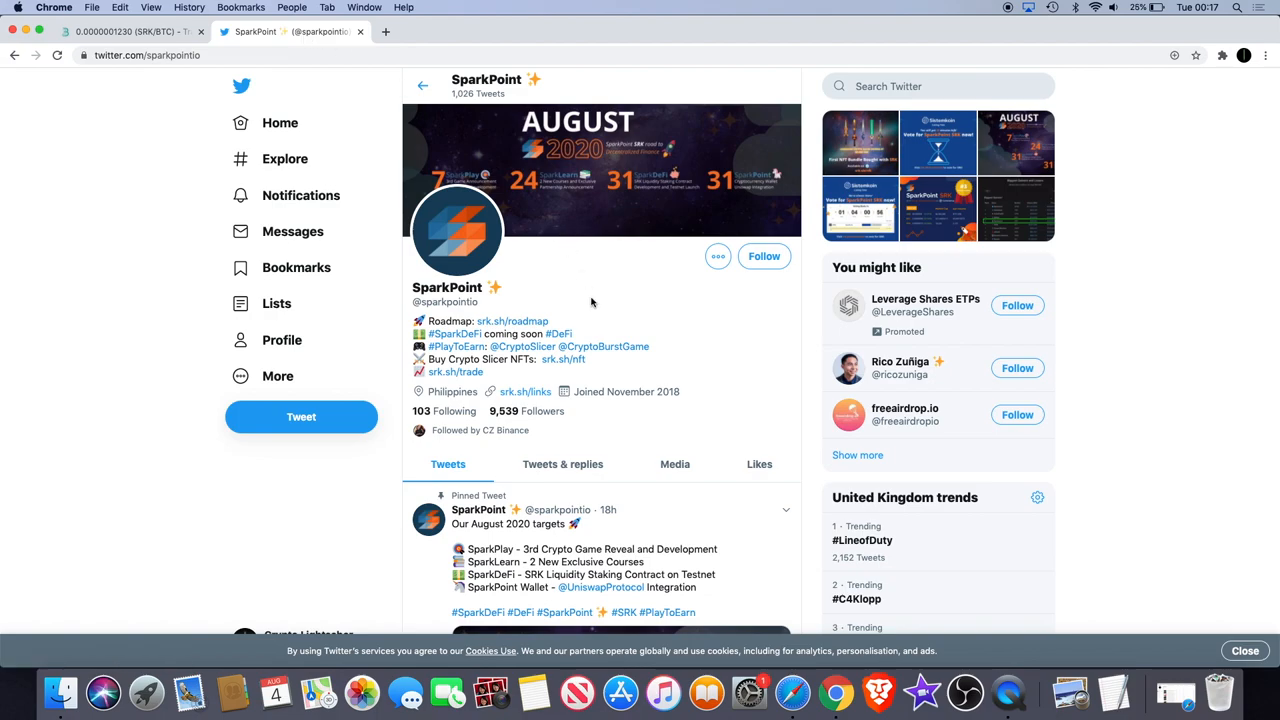
scroll("down", 3)
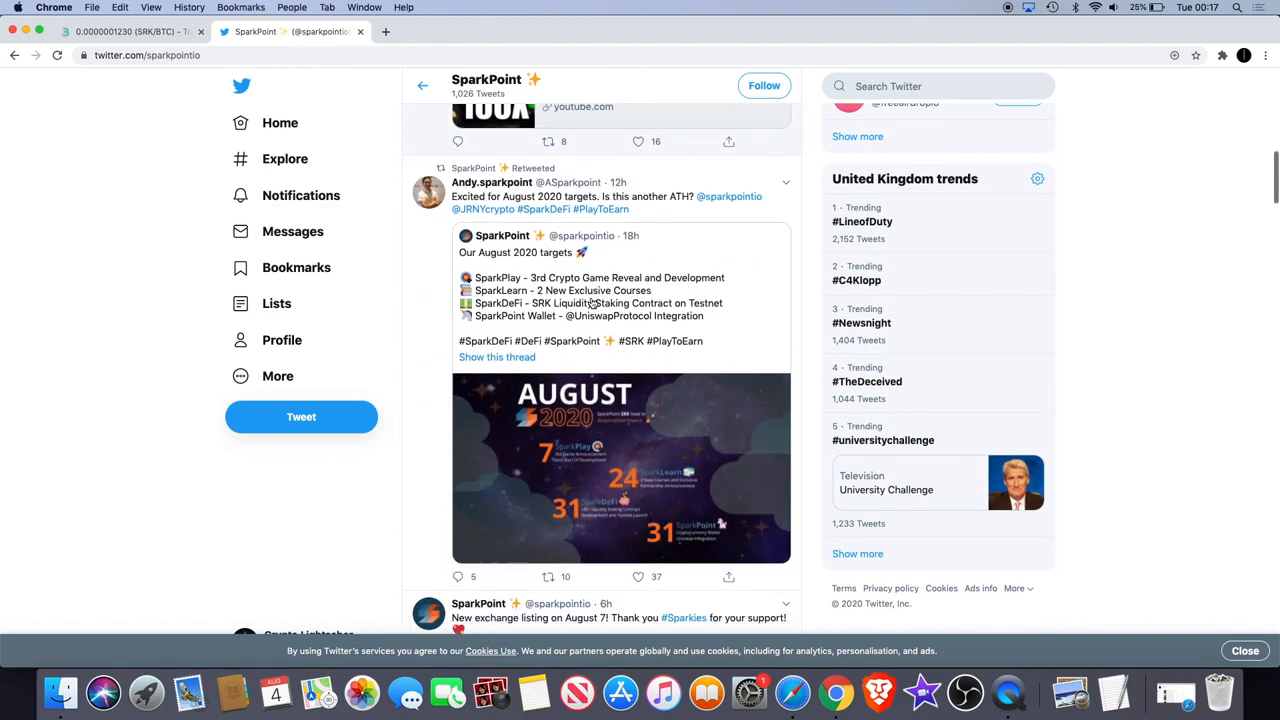
scroll("down", 3)
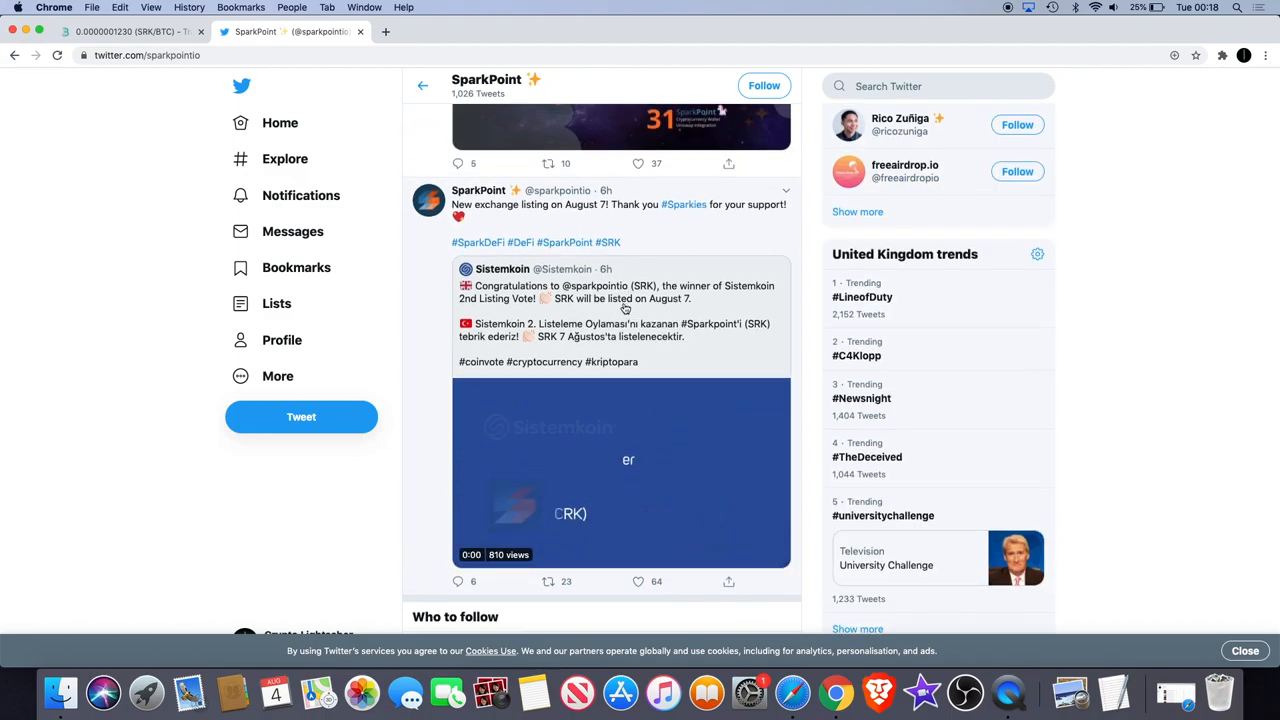
mouse_move(532, 269)
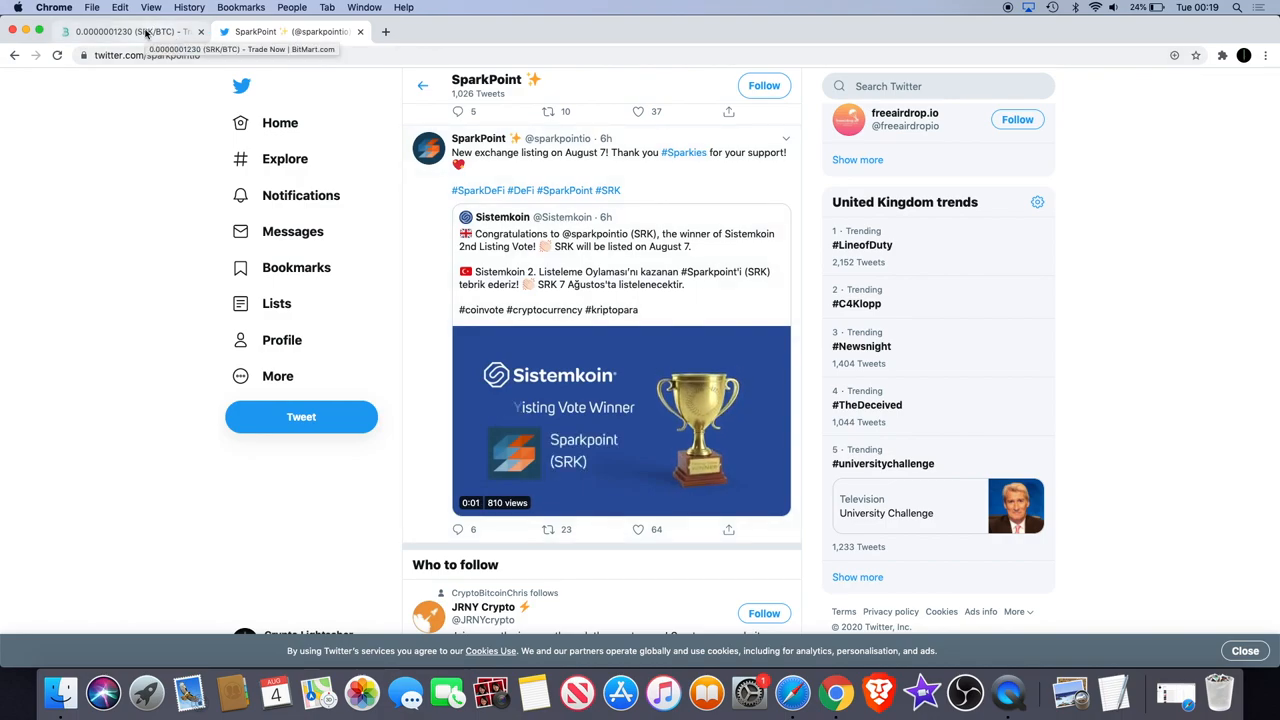
Switch back to the BitMart tab showing the SRK/BTC chart with its trend line.
left_click(120, 34)
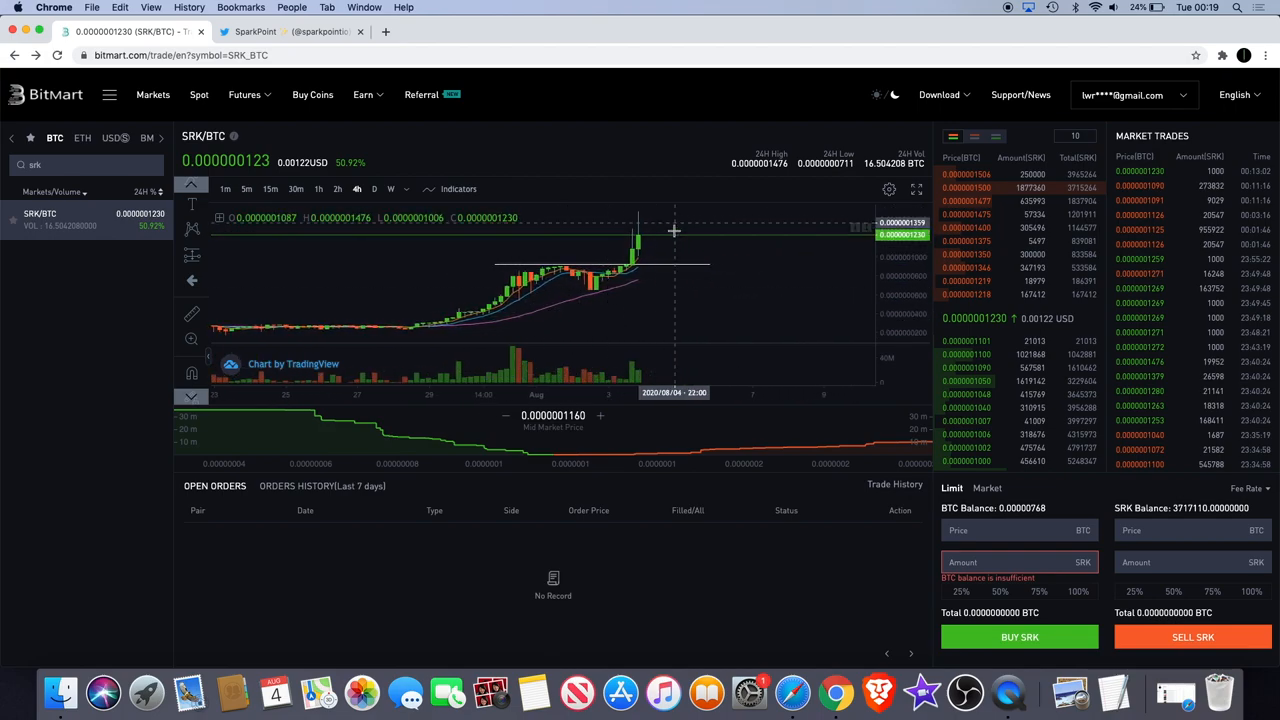
mouse_move(657, 221)
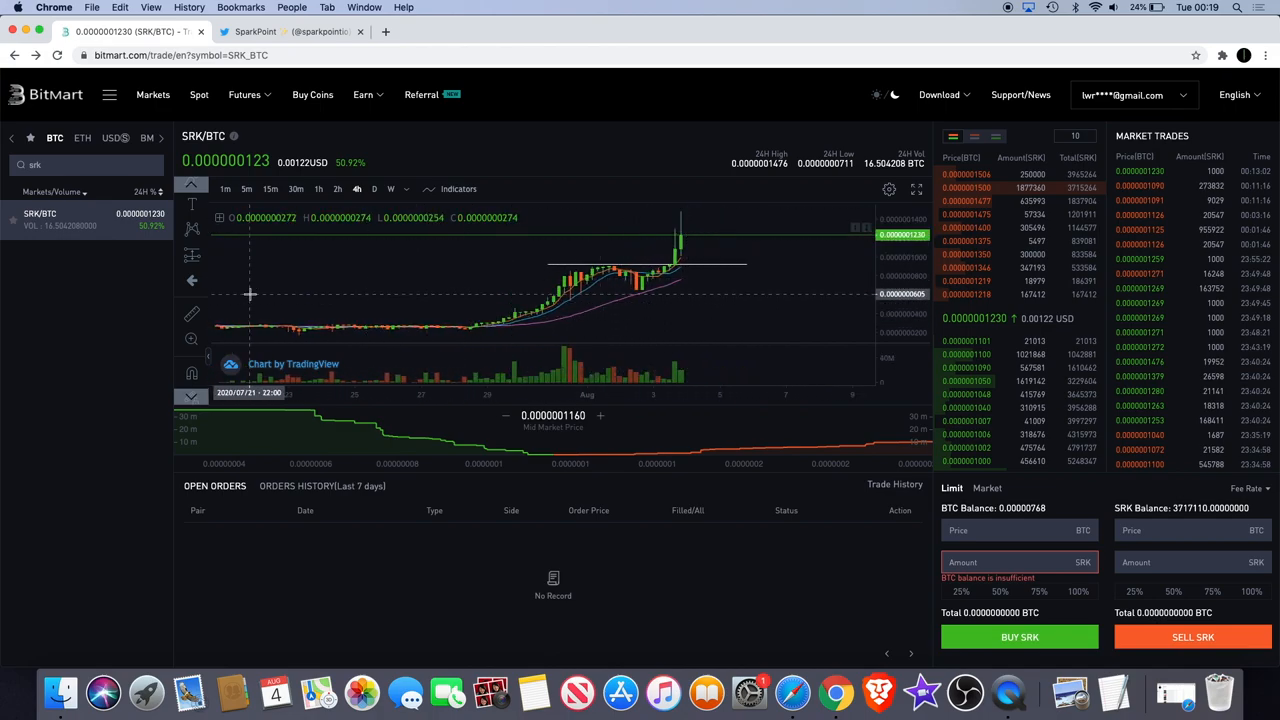
mouse_move(191, 315)
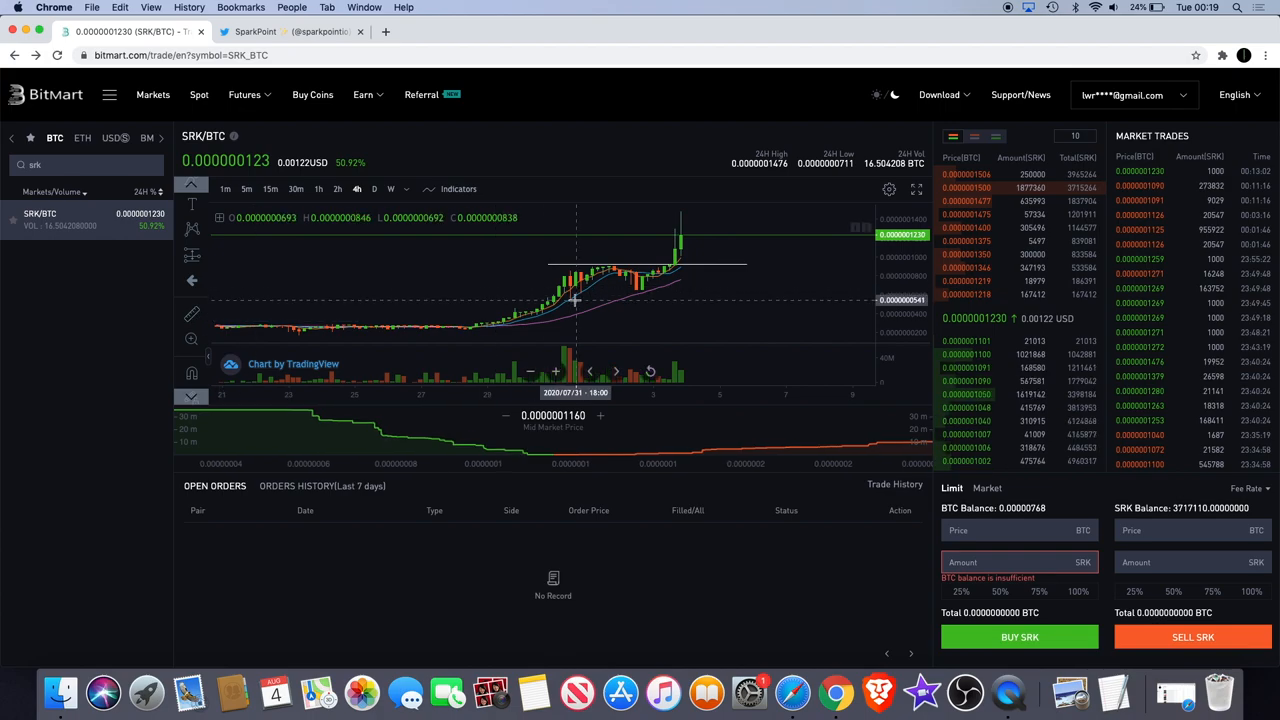
mouse_move(192, 314)
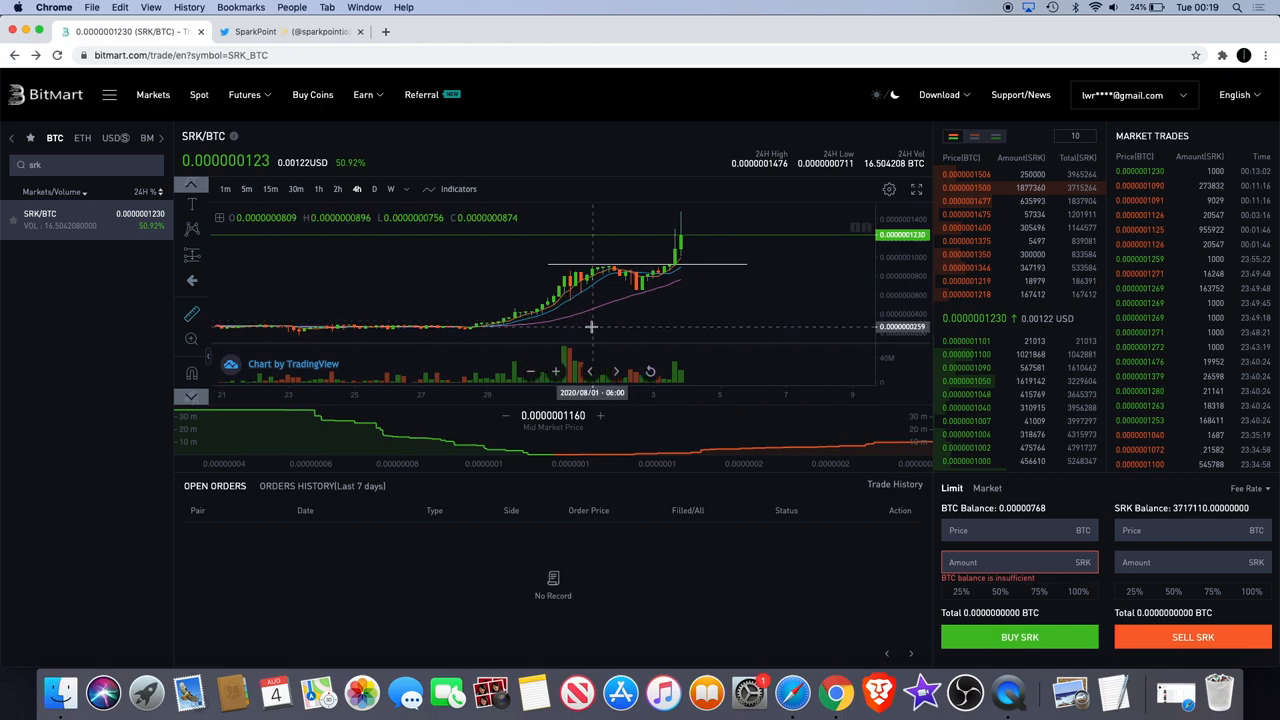
mouse_move(589, 321)
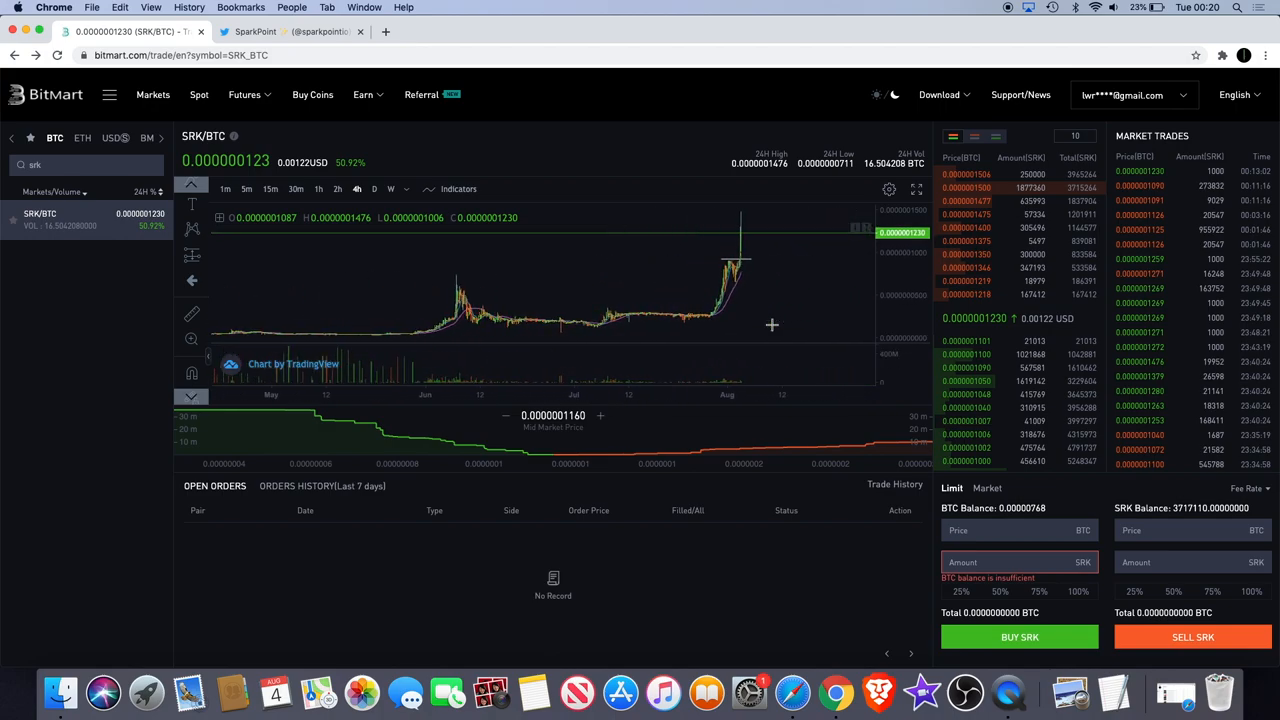
mouse_move(768, 272)
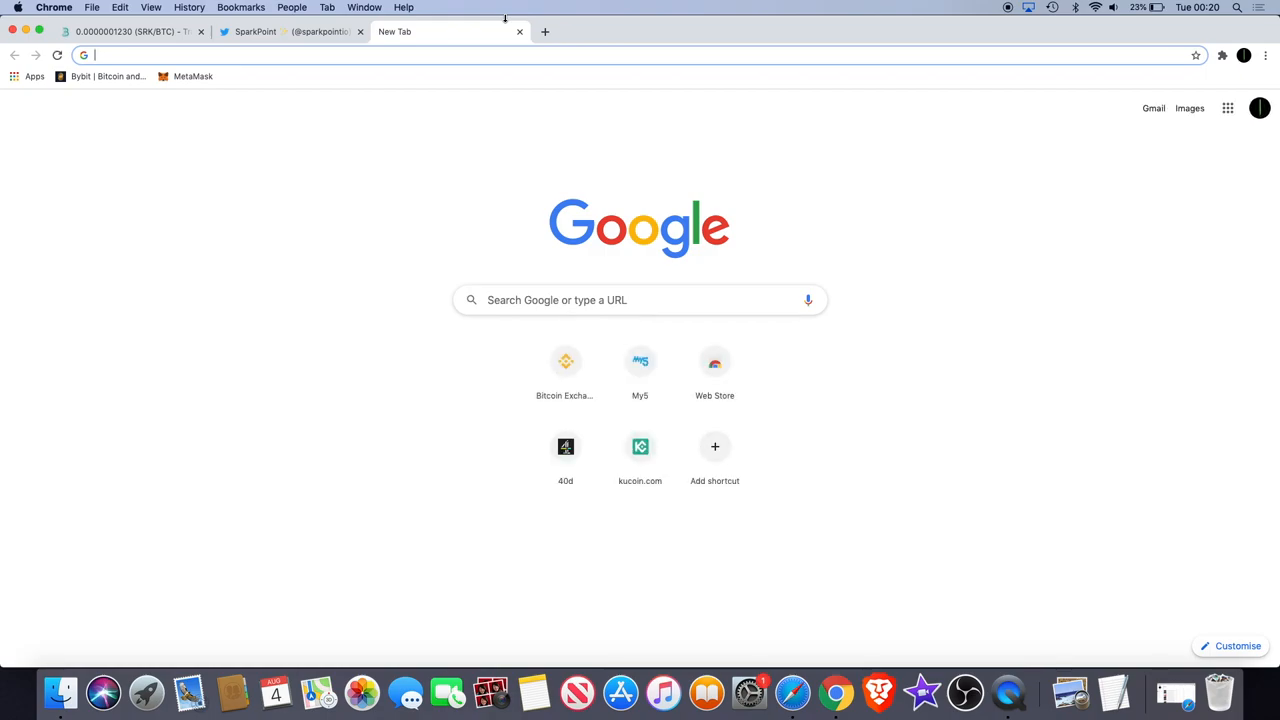
Go to bitmart.com/trade/en?symbol=SHR_BTC and search the markets for 'pla' to reach PLA/BTC.
type("bitmart.com/trade/en?symbol=SHR_BTC")
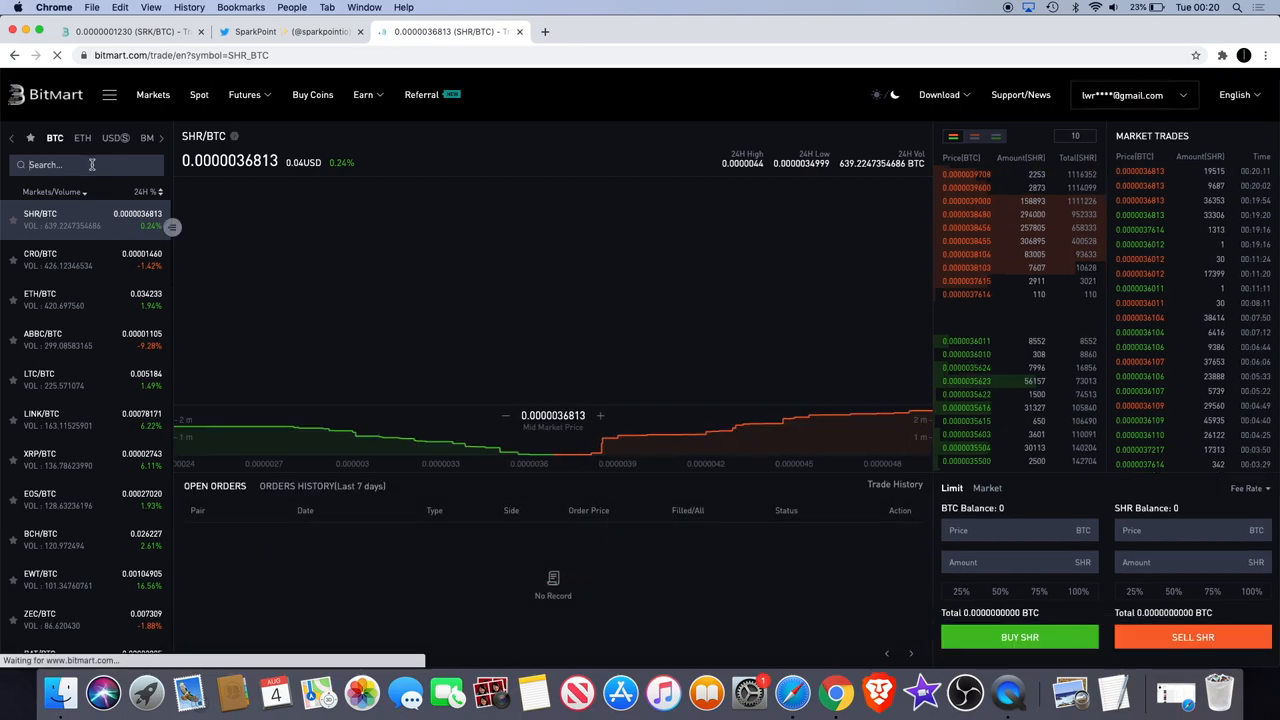
type("pla")
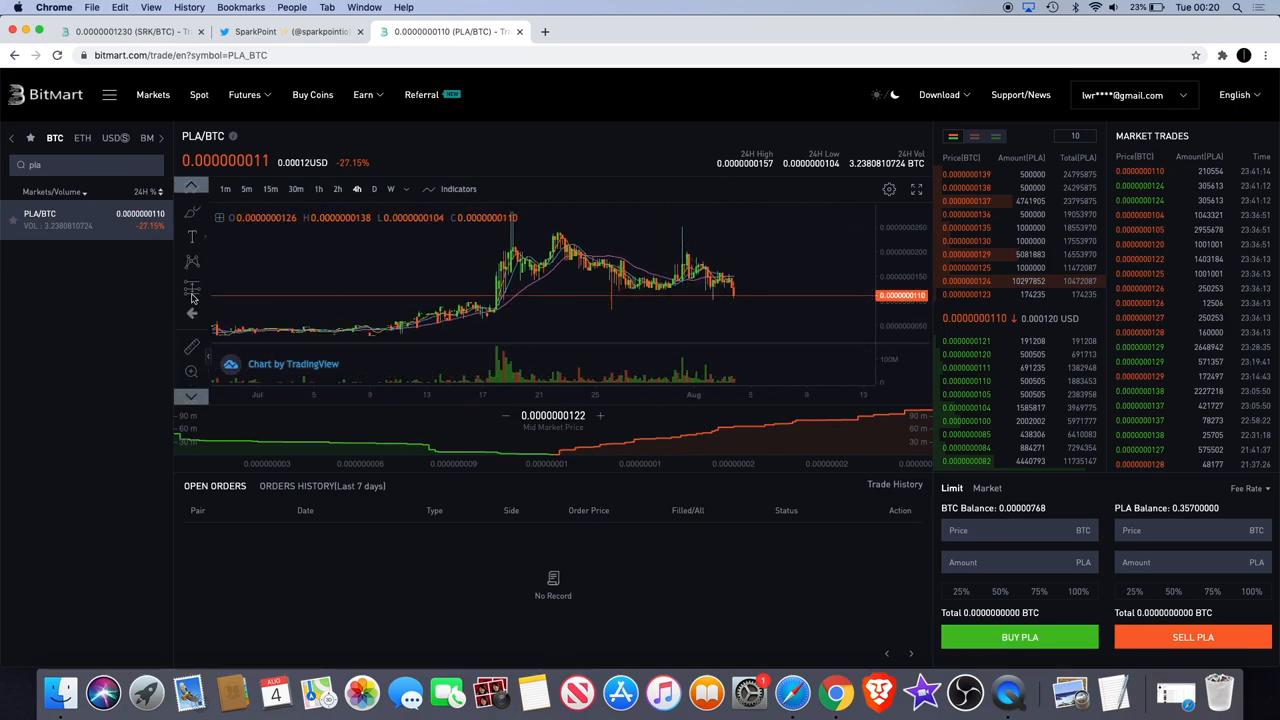
mouse_move(192, 245)
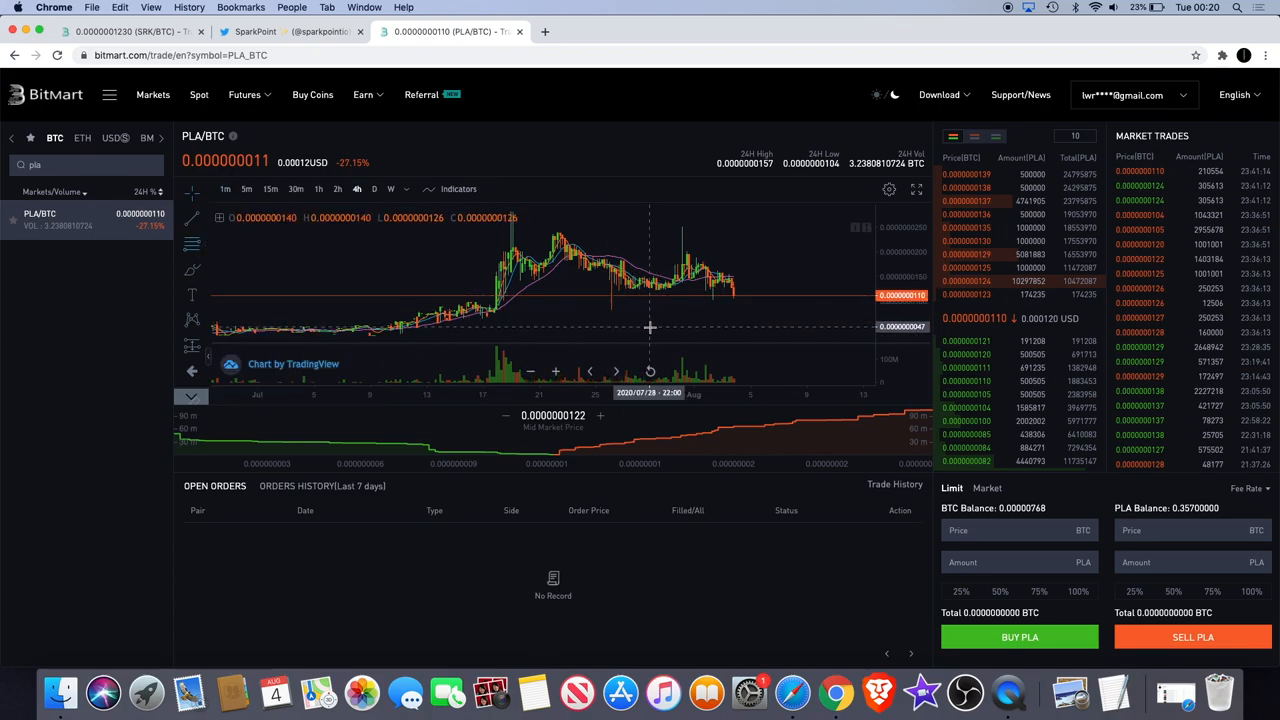
mouse_move(647, 331)
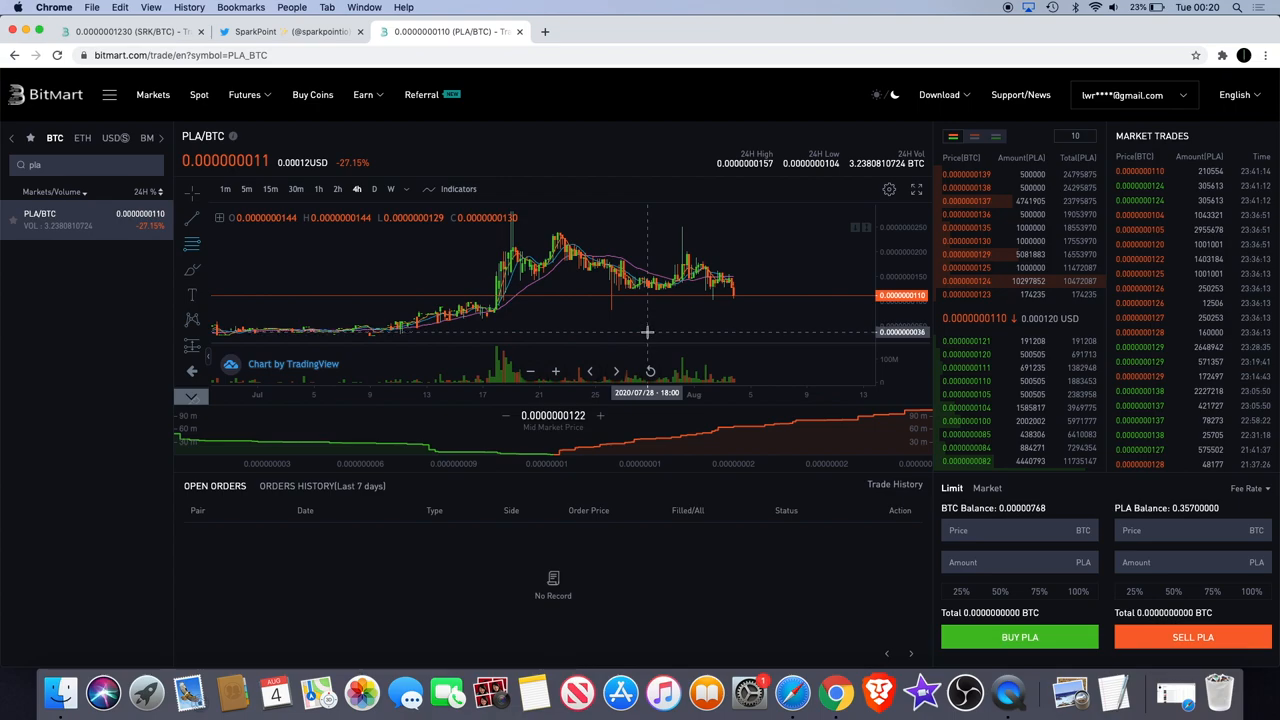
Draw a Fib Retracement from the July low to the peak and enlarge the chart to full screen.
left_click_drag(647, 332, 770, 216)
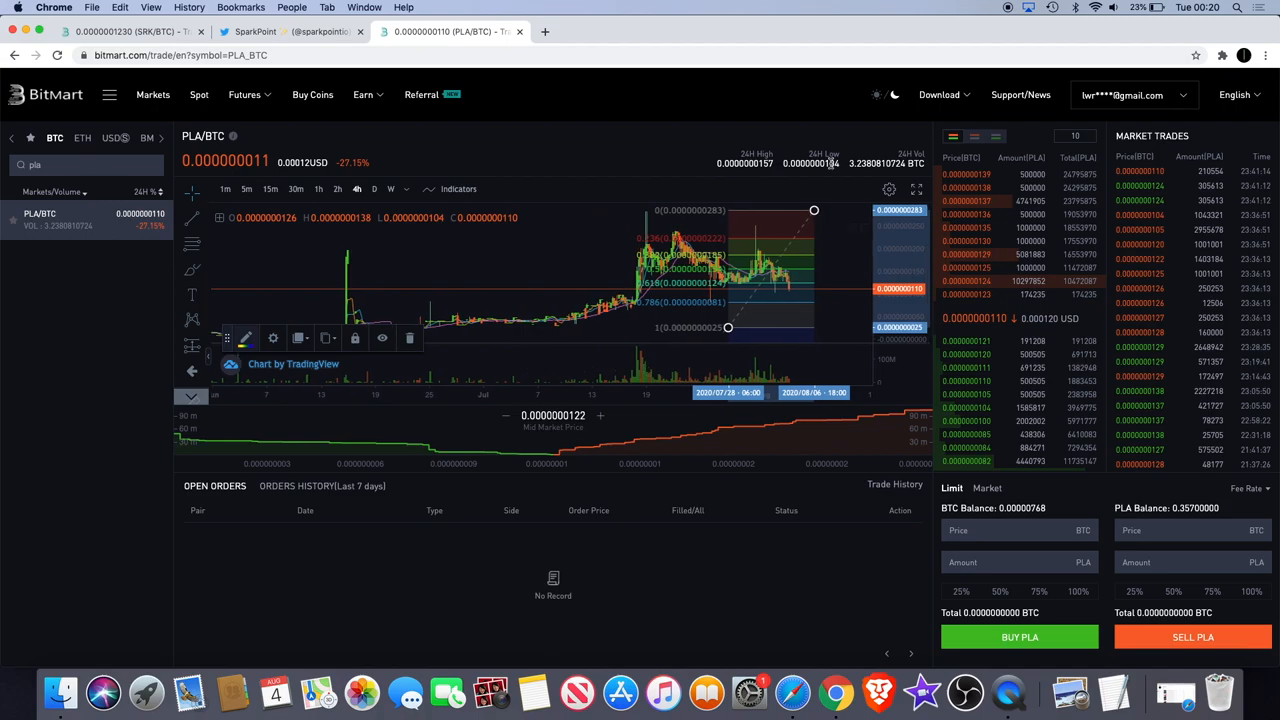
left_click(918, 189)
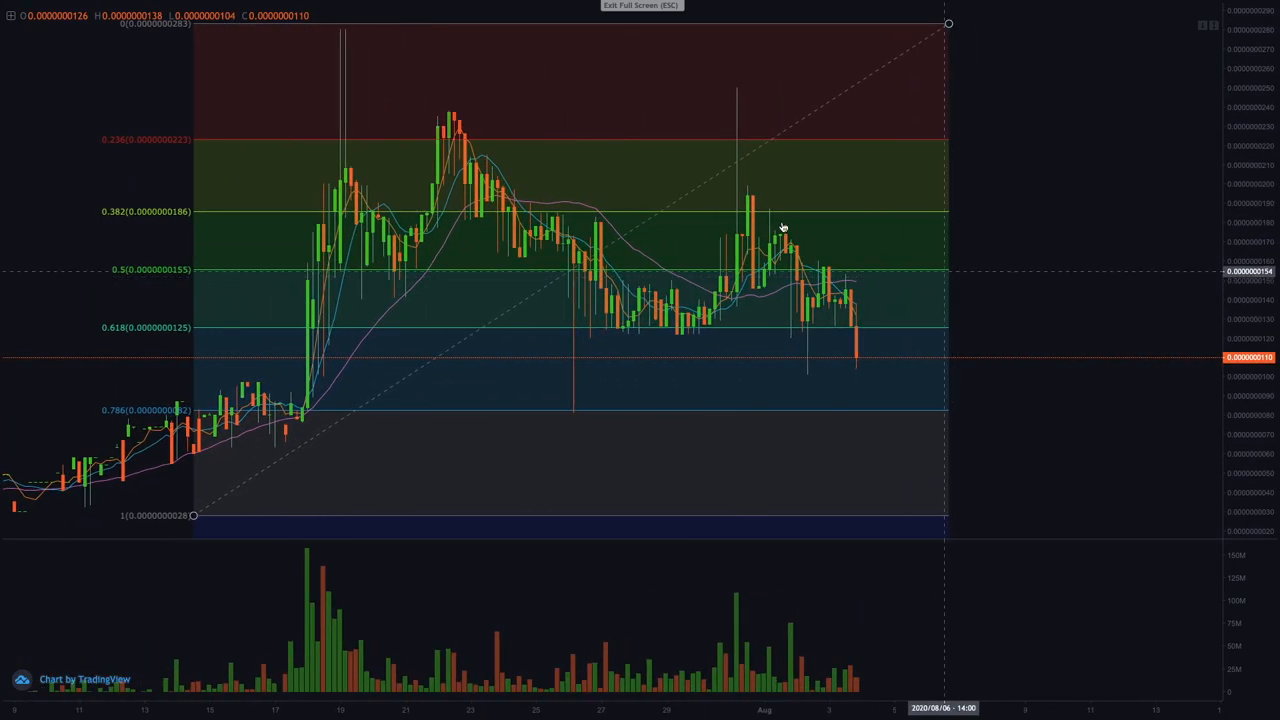
mouse_move(580, 307)
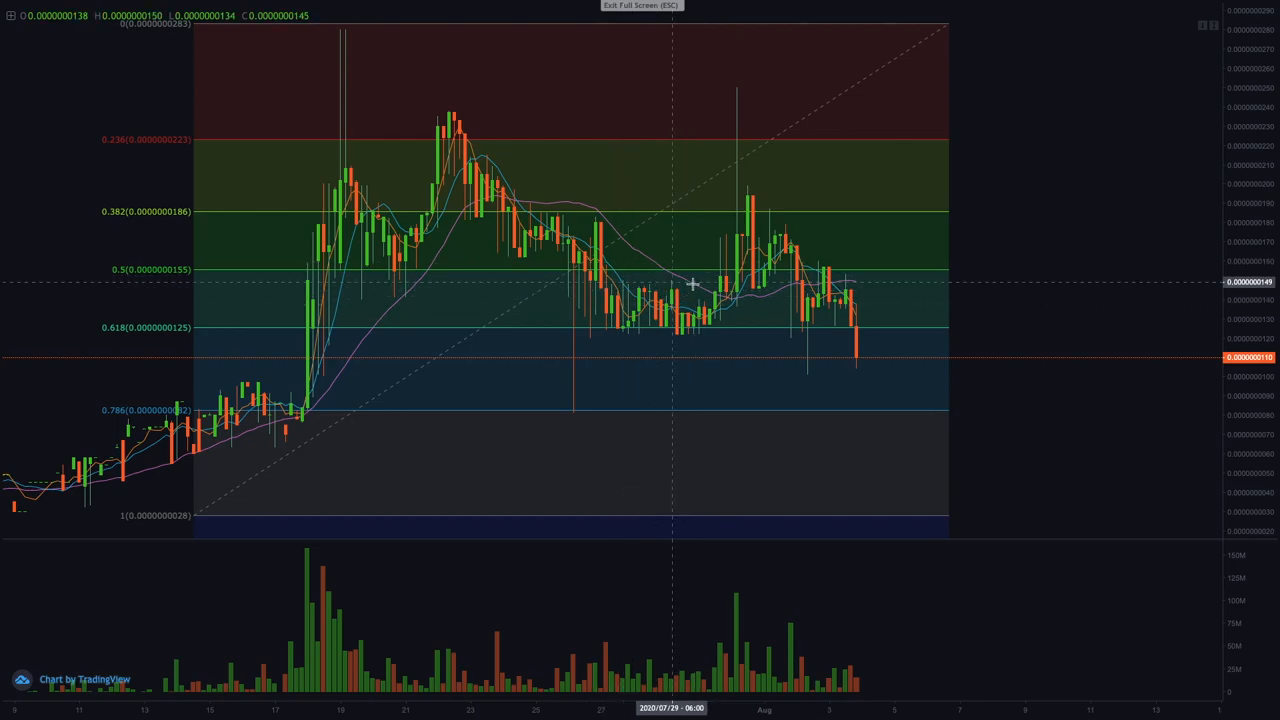
mouse_move(755, 171)
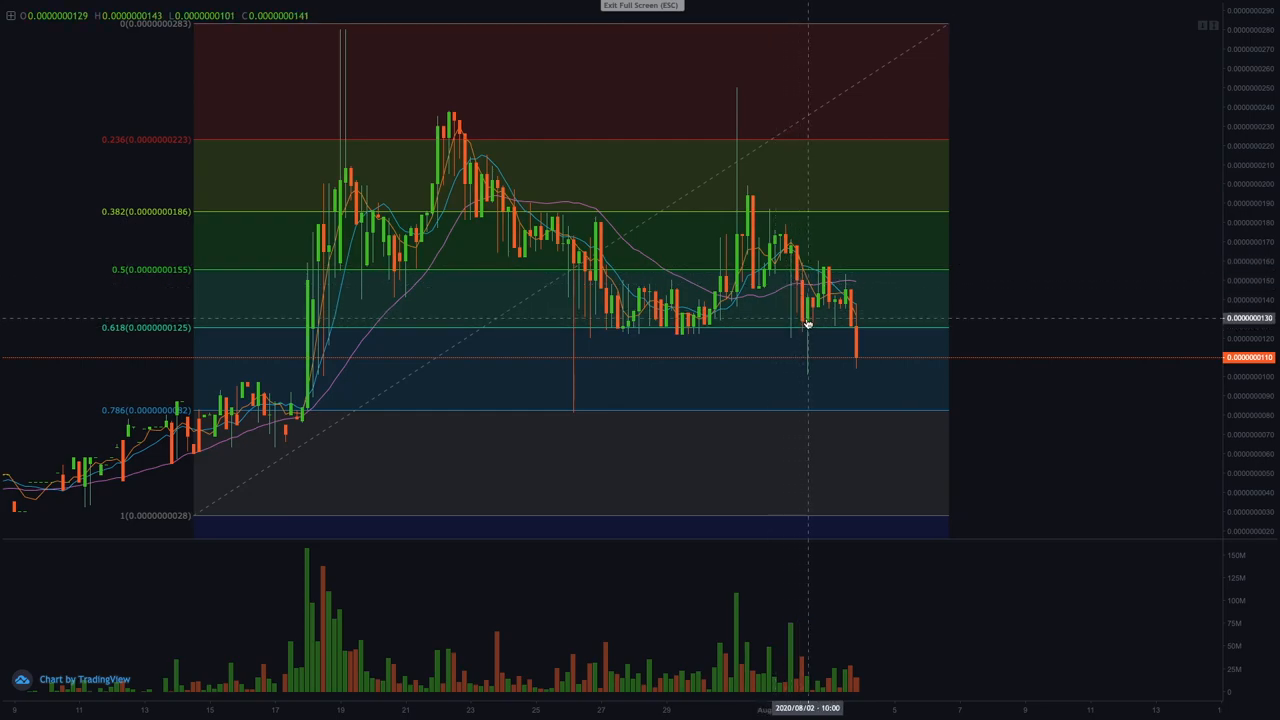
mouse_move(889, 387)
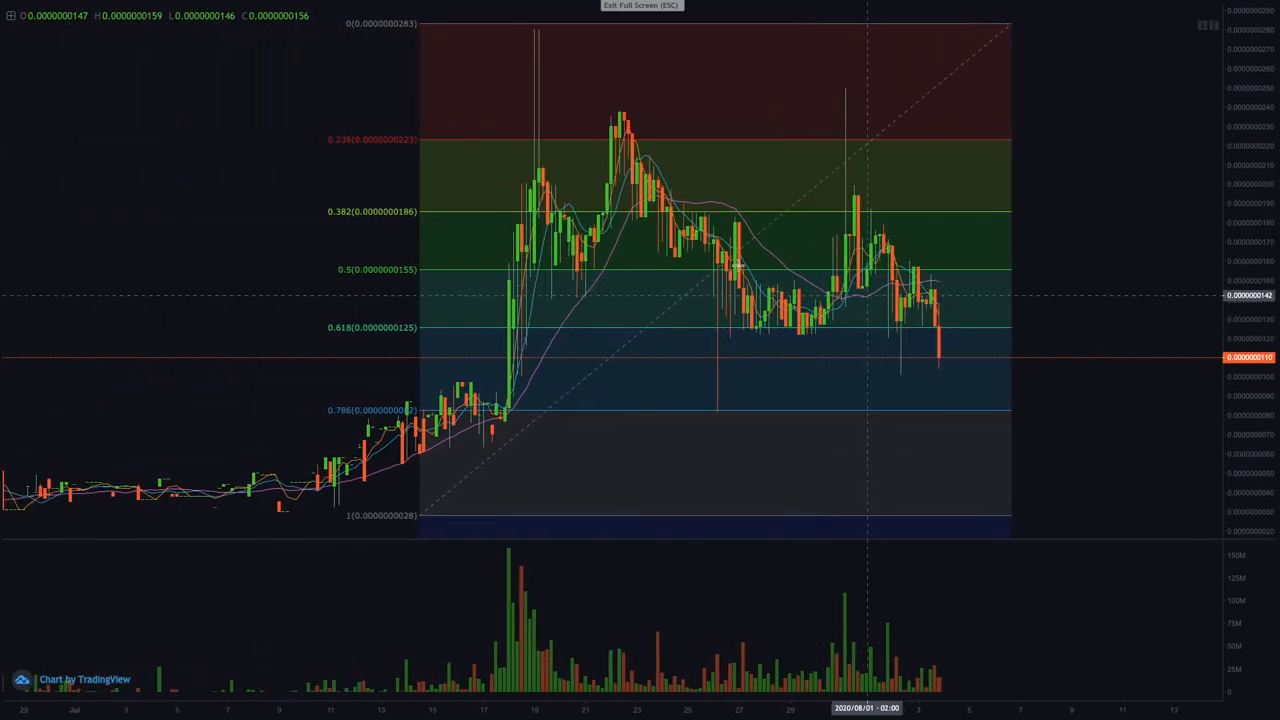
mouse_move(666, 169)
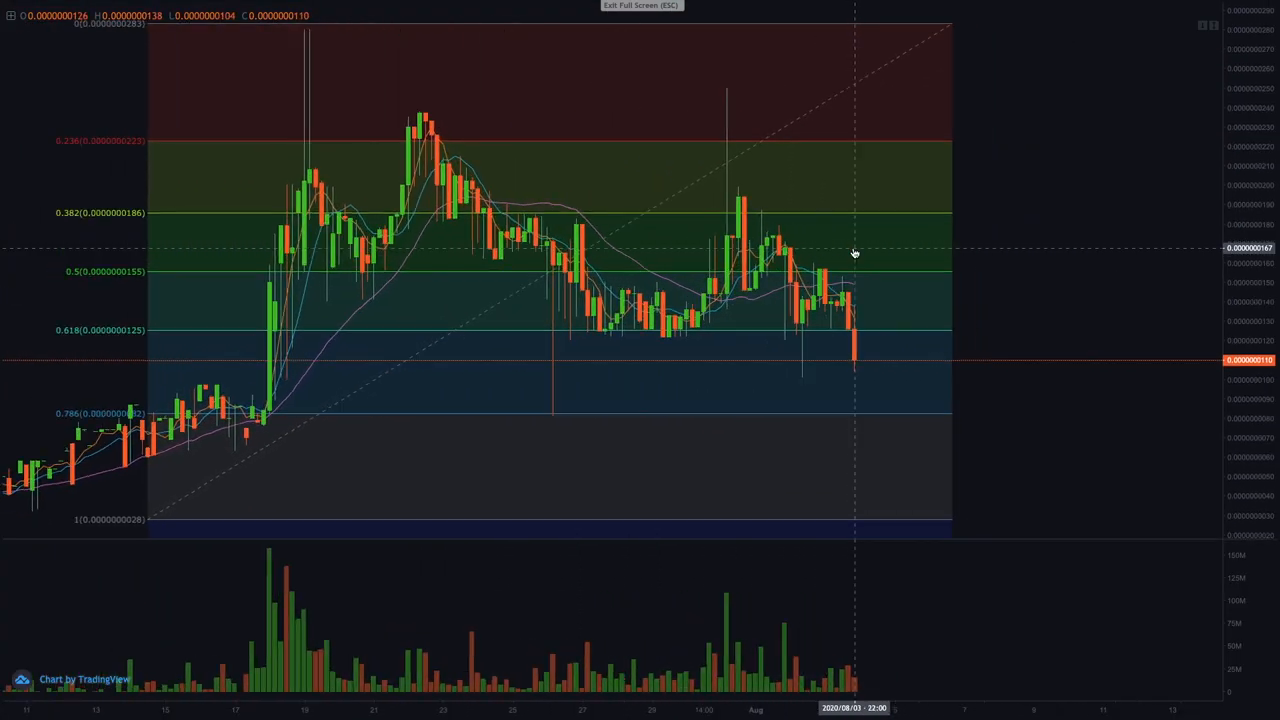
mouse_move(881, 288)
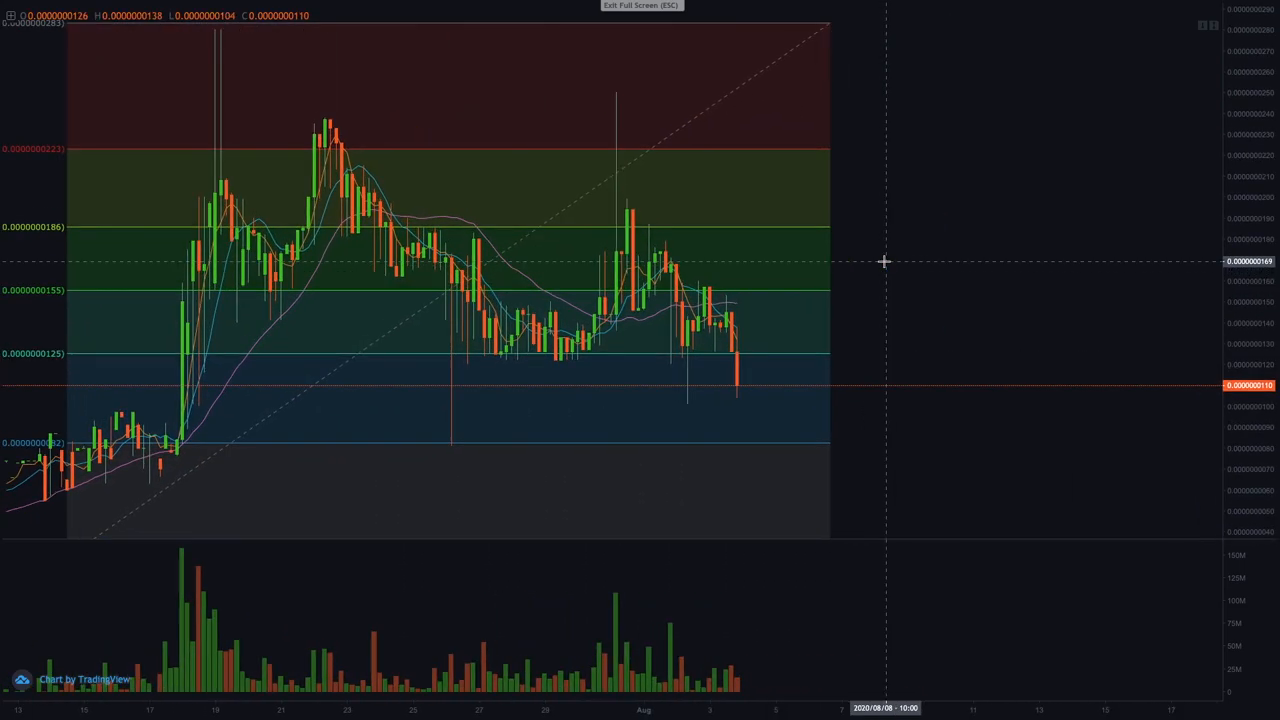
mouse_move(738, 322)
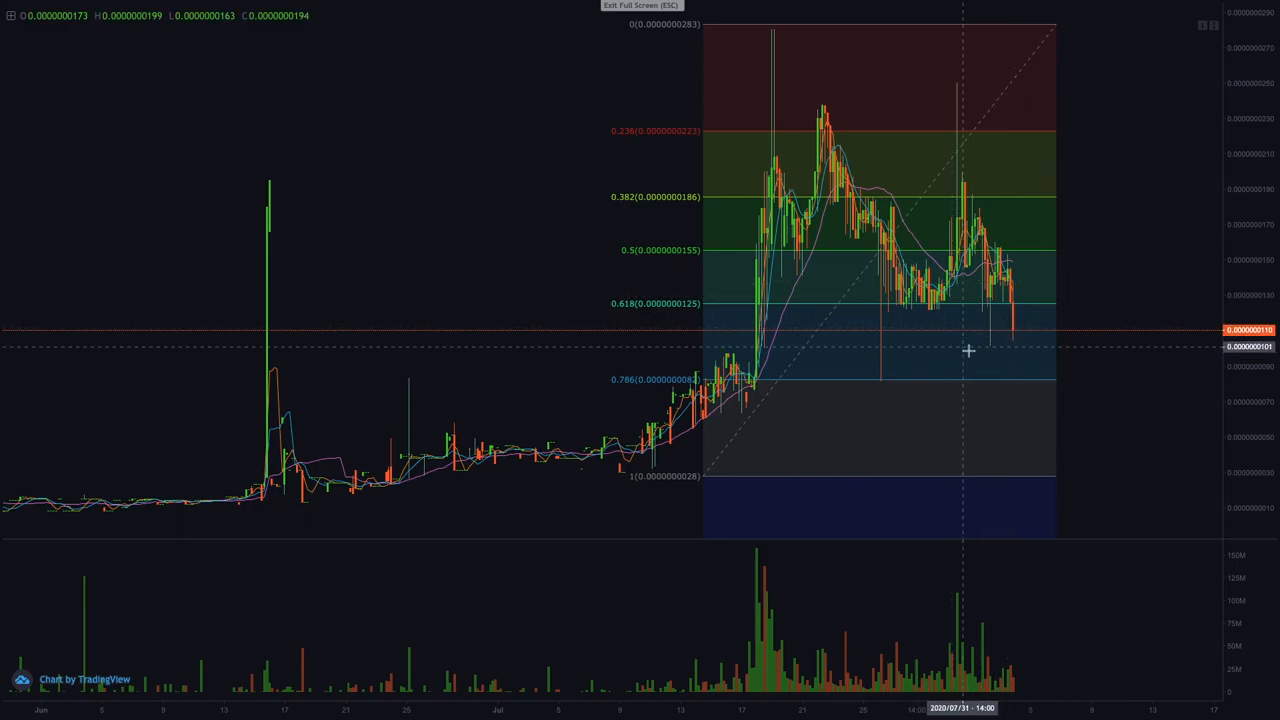
mouse_move(1034, 380)
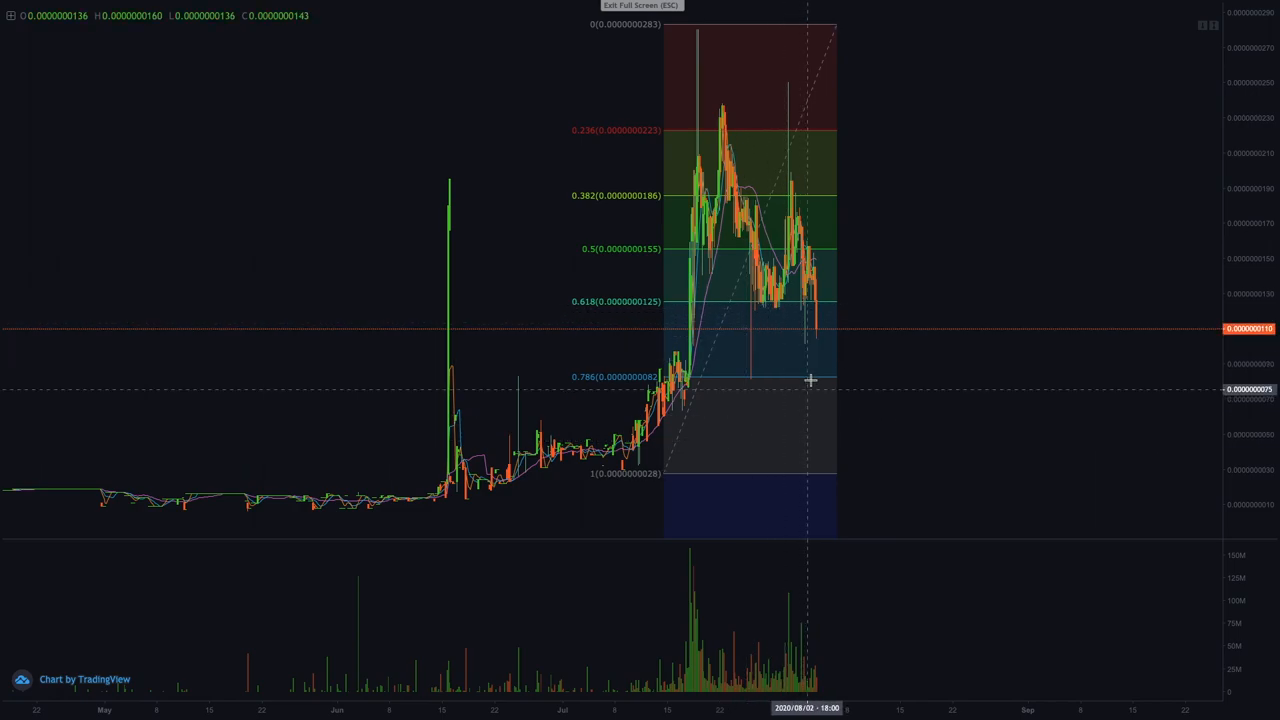
mouse_move(967, 436)
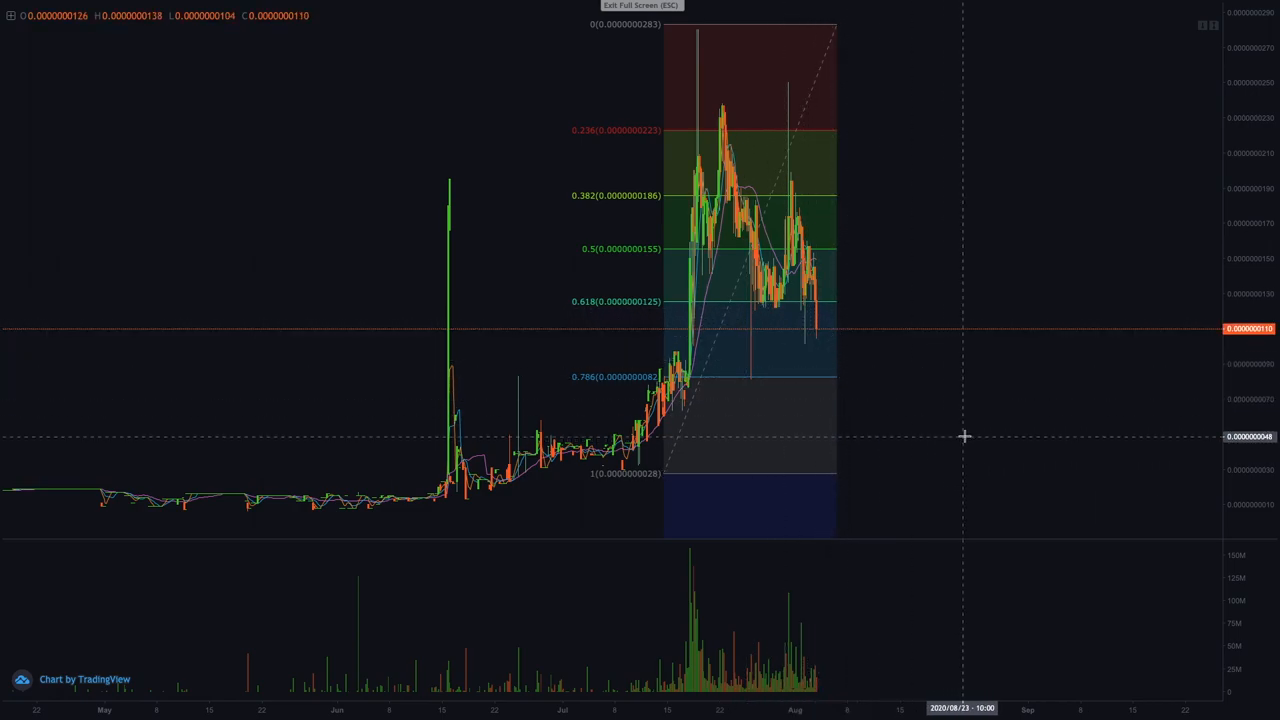
mouse_move(1006, 443)
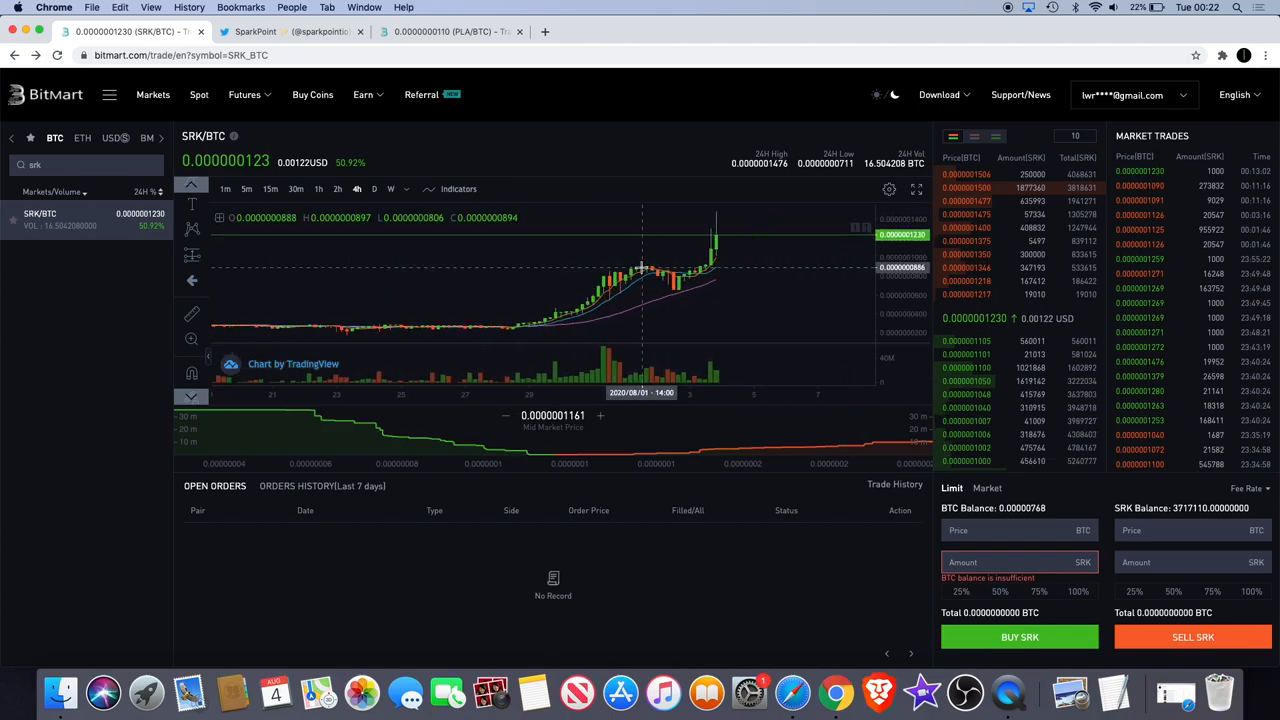
Switch to the SparkPoint Twitter profile tab.
left_click(255, 32)
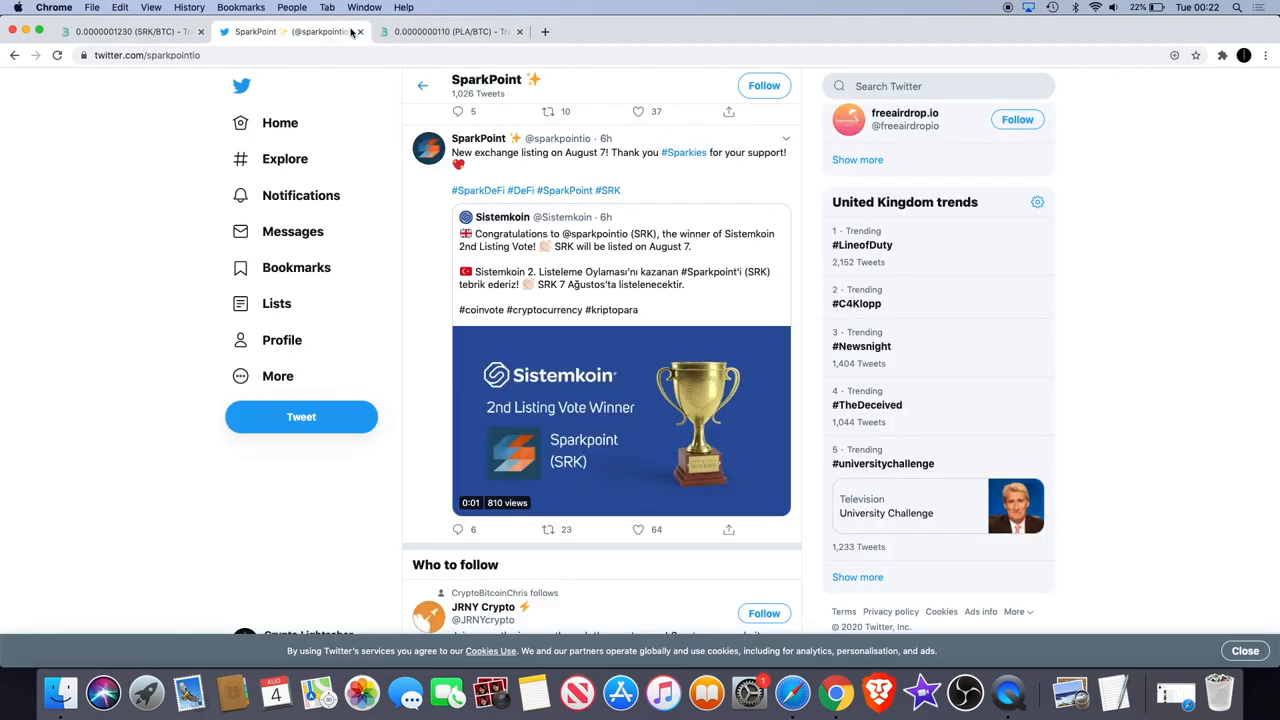
Play the Sistemkoin listing video and scroll through SparkPoint's August 7 listing tweets.
left_click(620, 410)
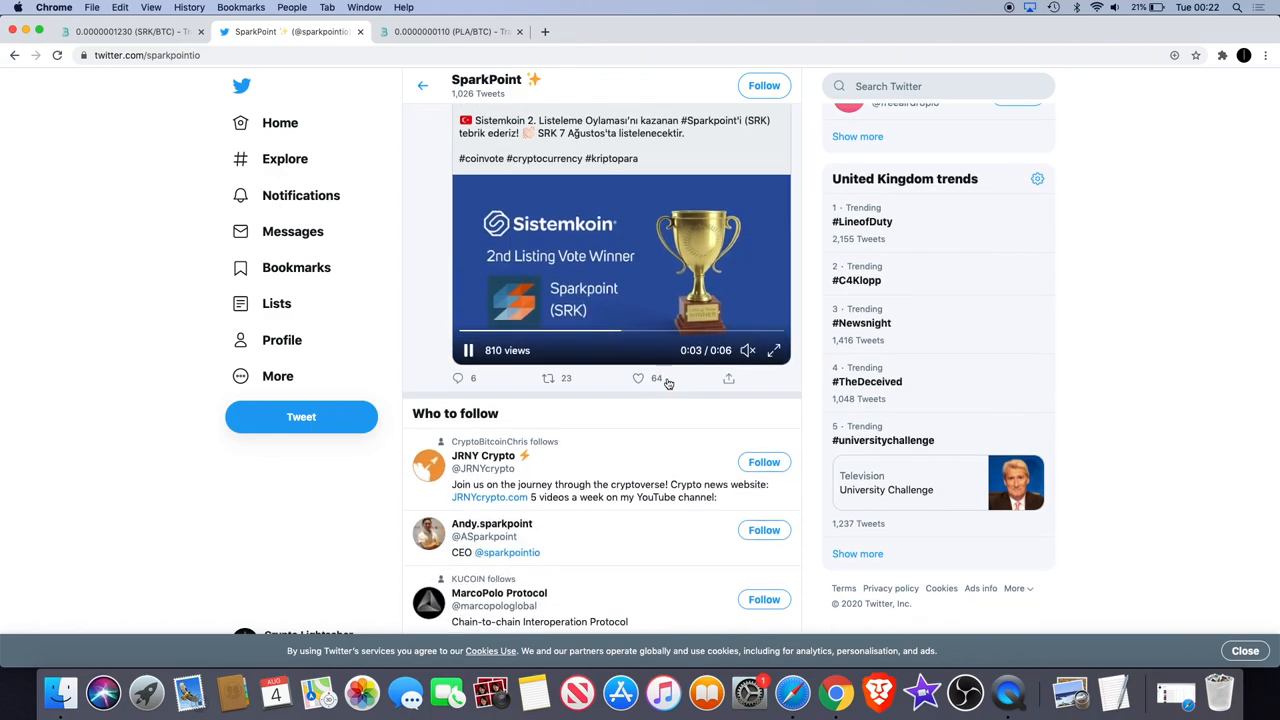
scroll("down", 3)
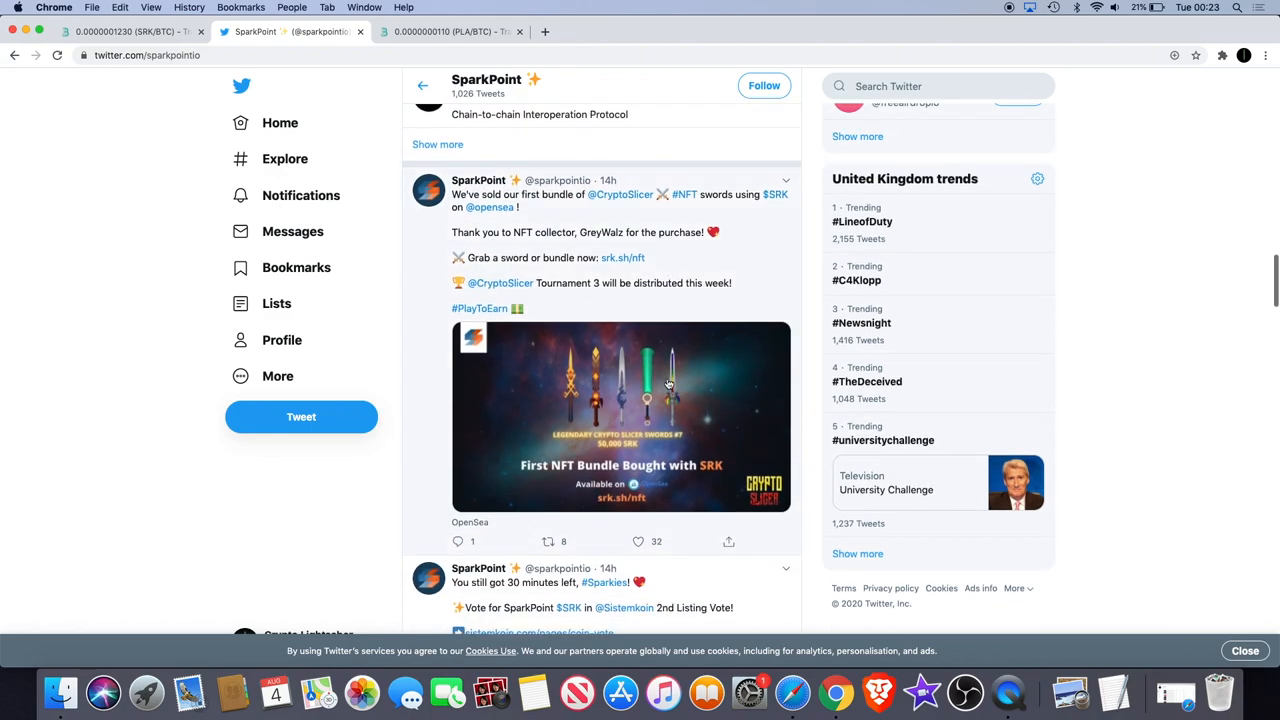
scroll("down", 3)
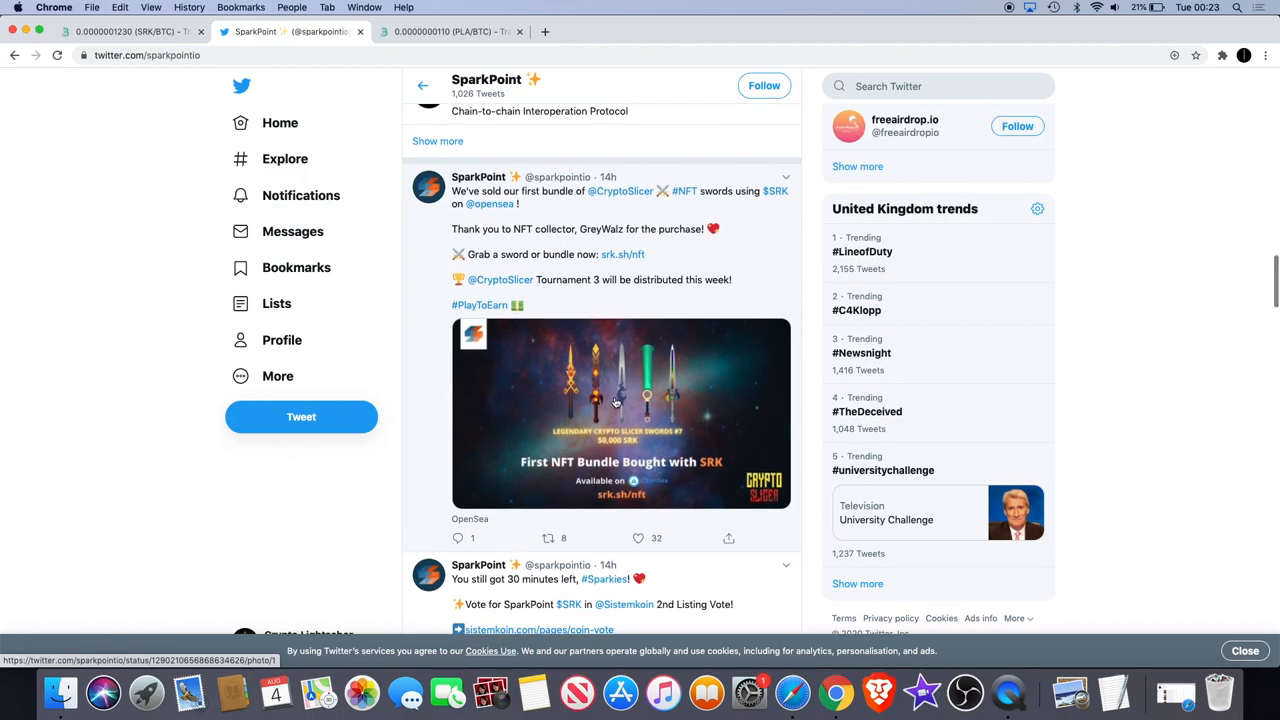
scroll("down", 3)
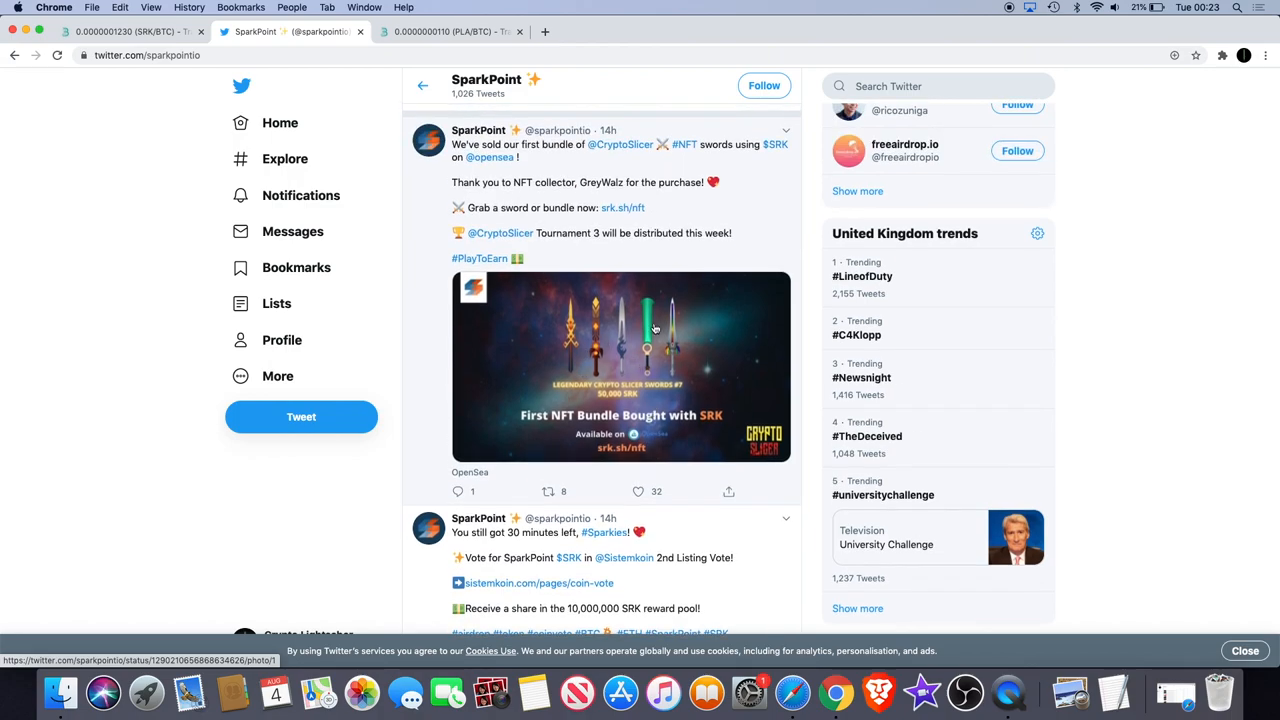
scroll("down", 3)
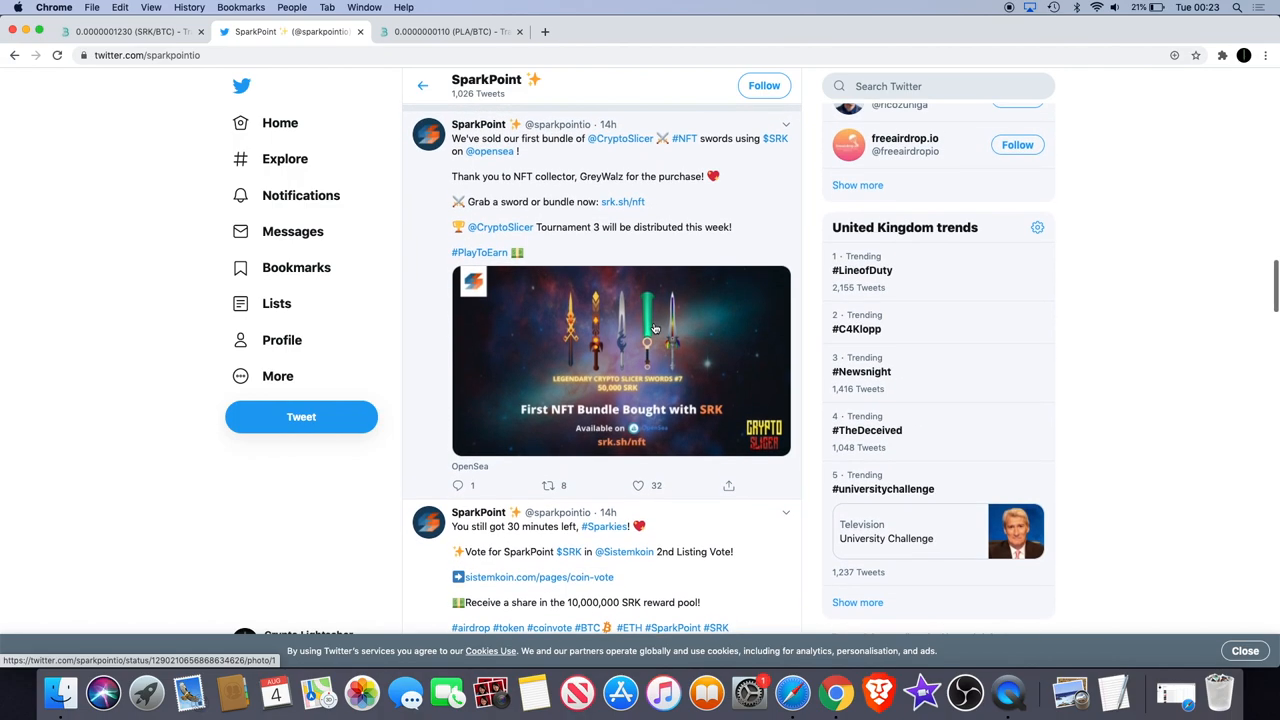
mouse_move(755, 375)
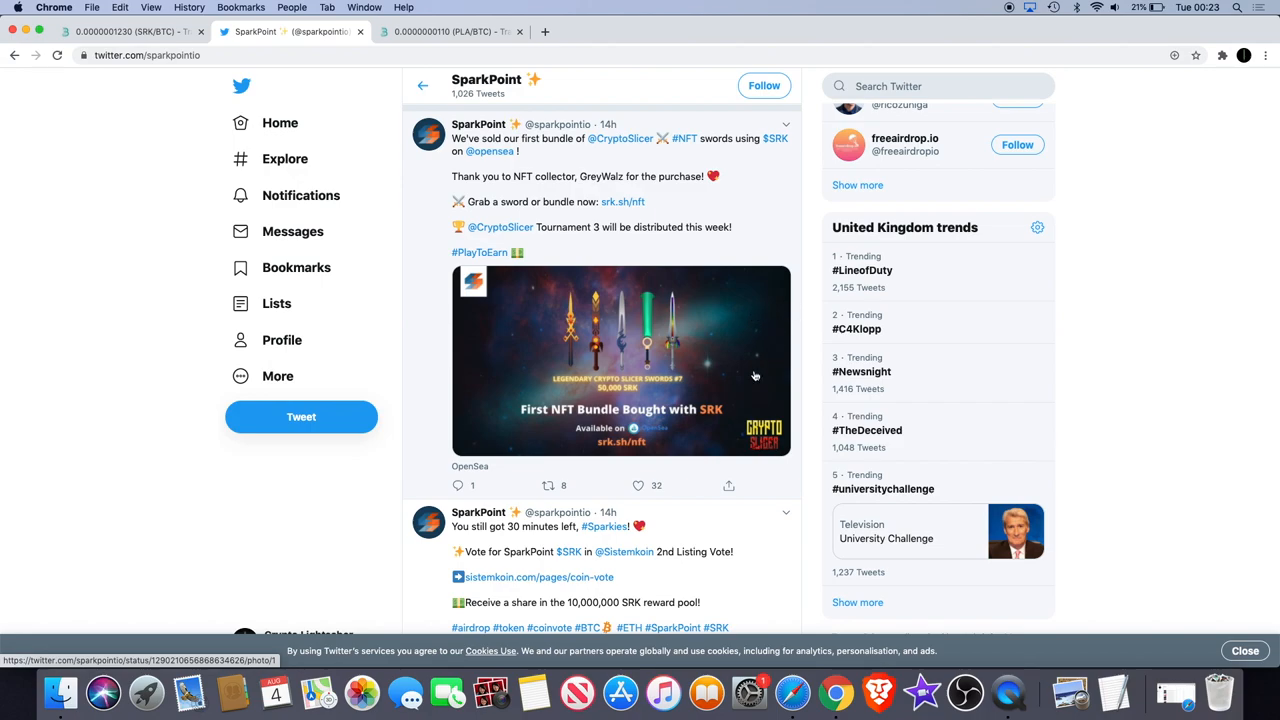
Scroll further through SparkPoint's tweets about the first NFT sword bundle sale.
scroll("down", 3)
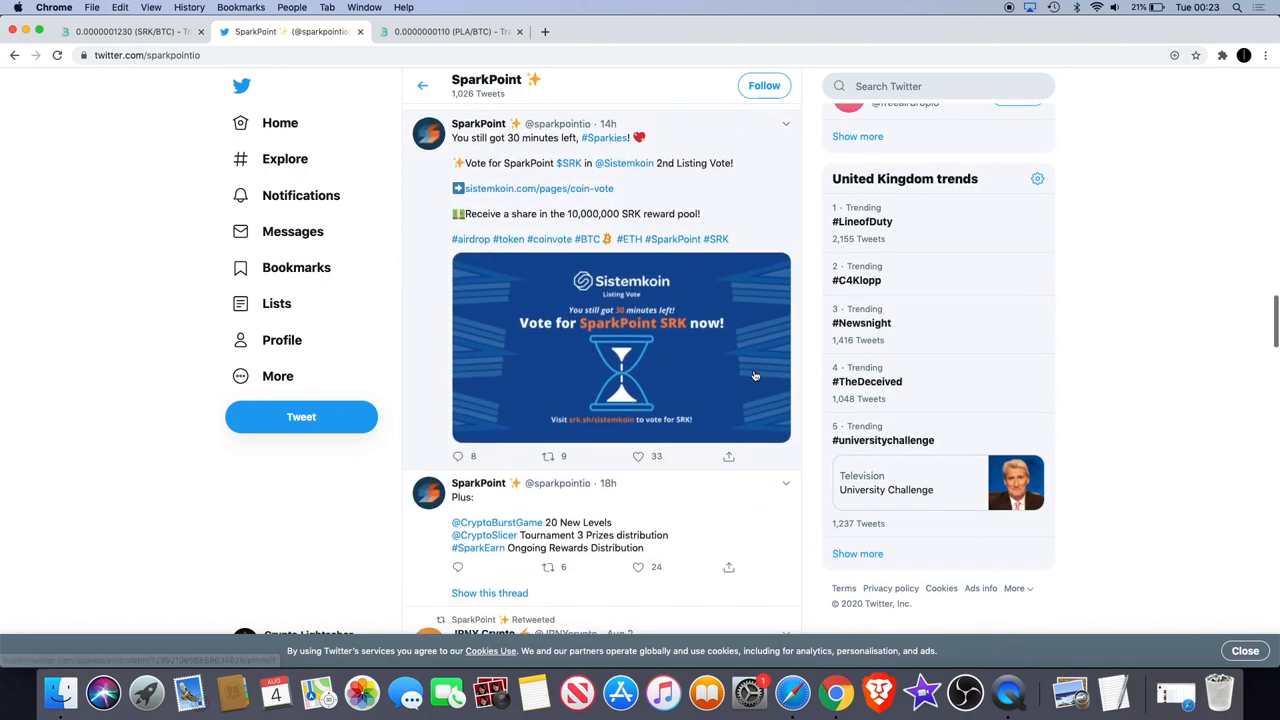
scroll("down", 3)
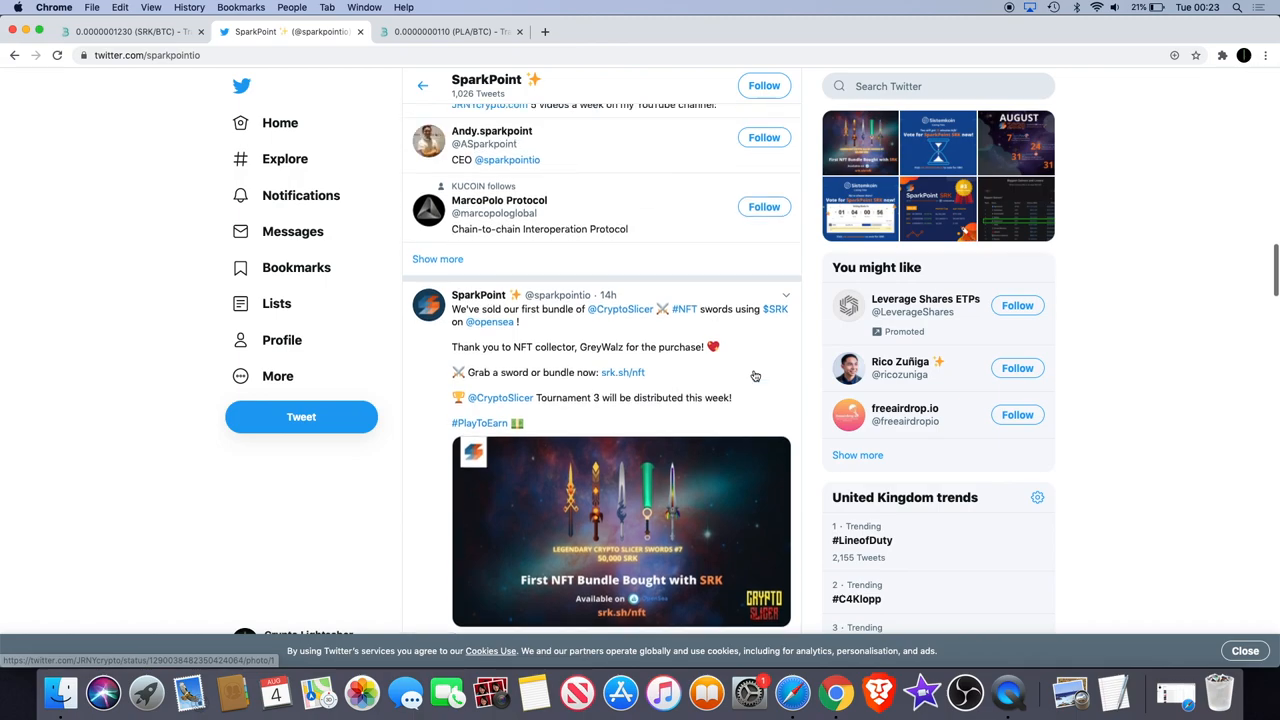
scroll("down", 3)
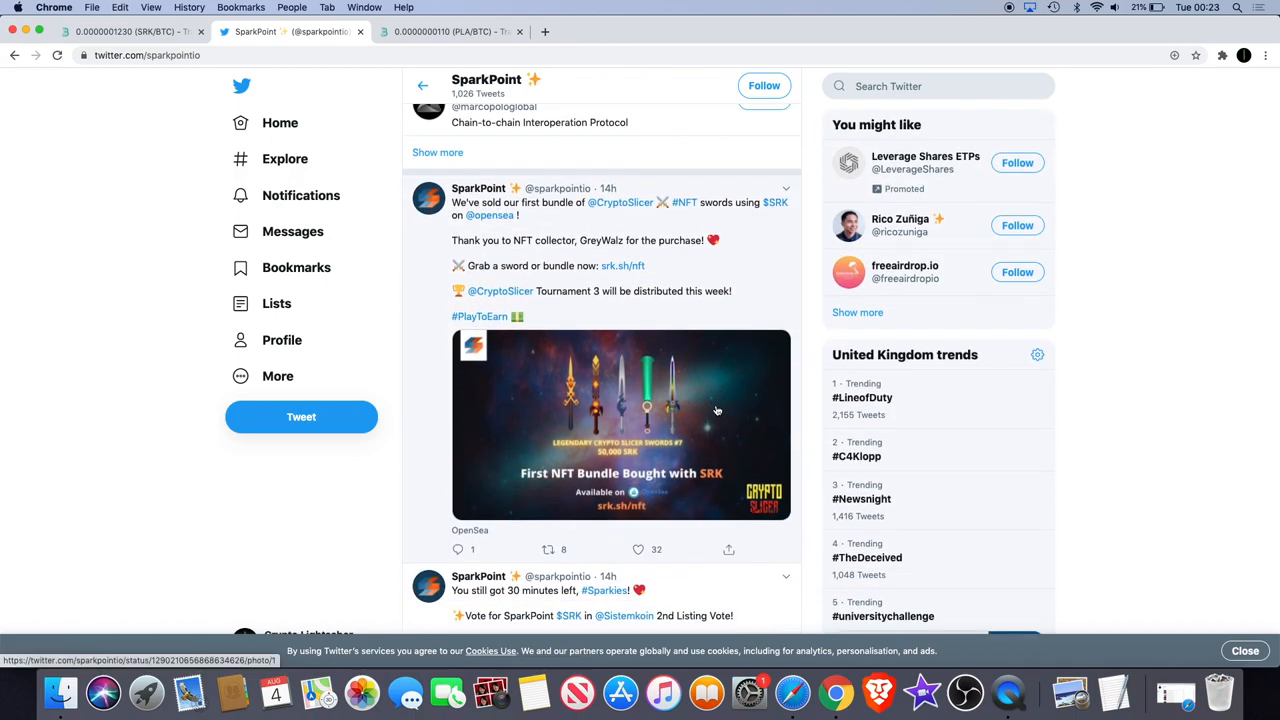
mouse_move(653, 401)
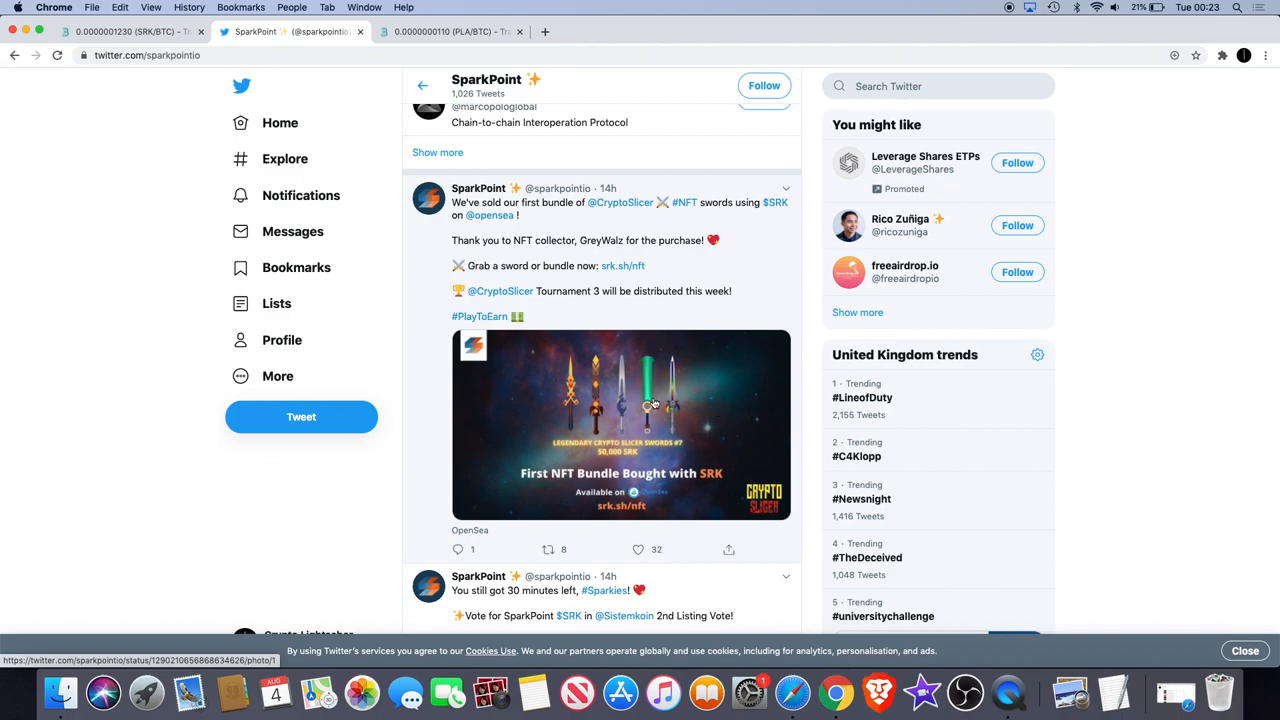
scroll("down", 3)
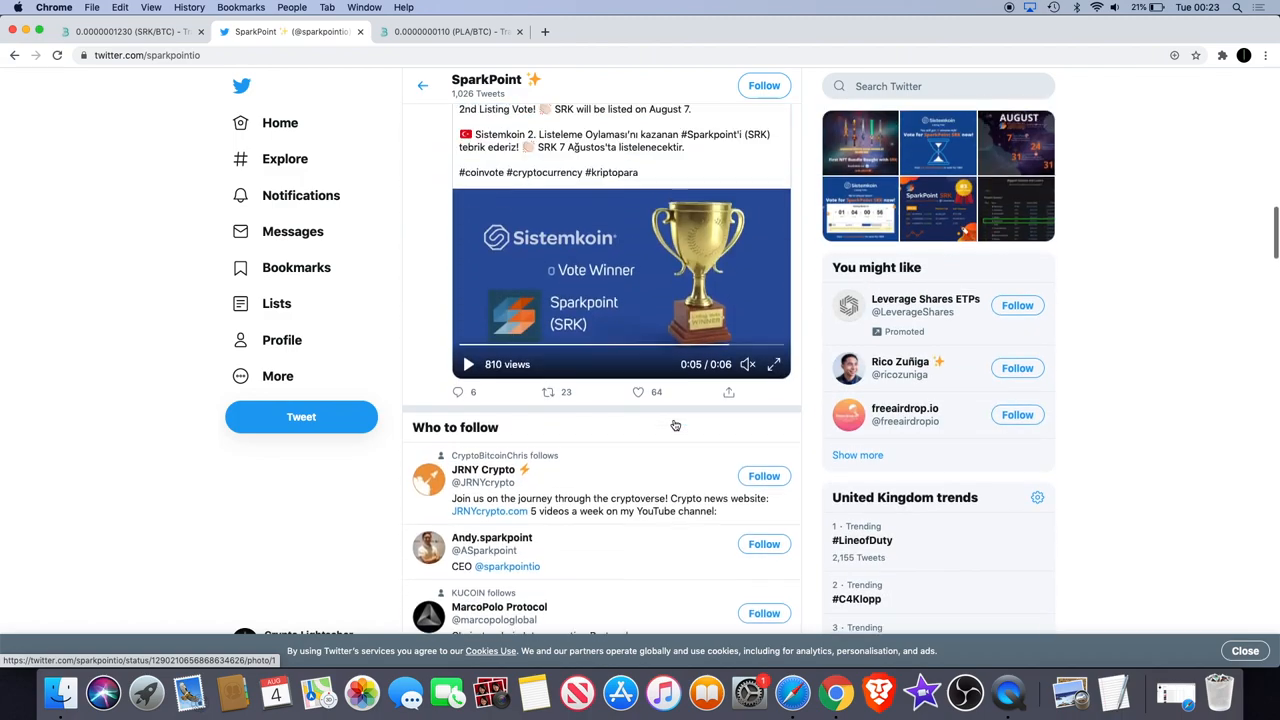
scroll("down", 3)
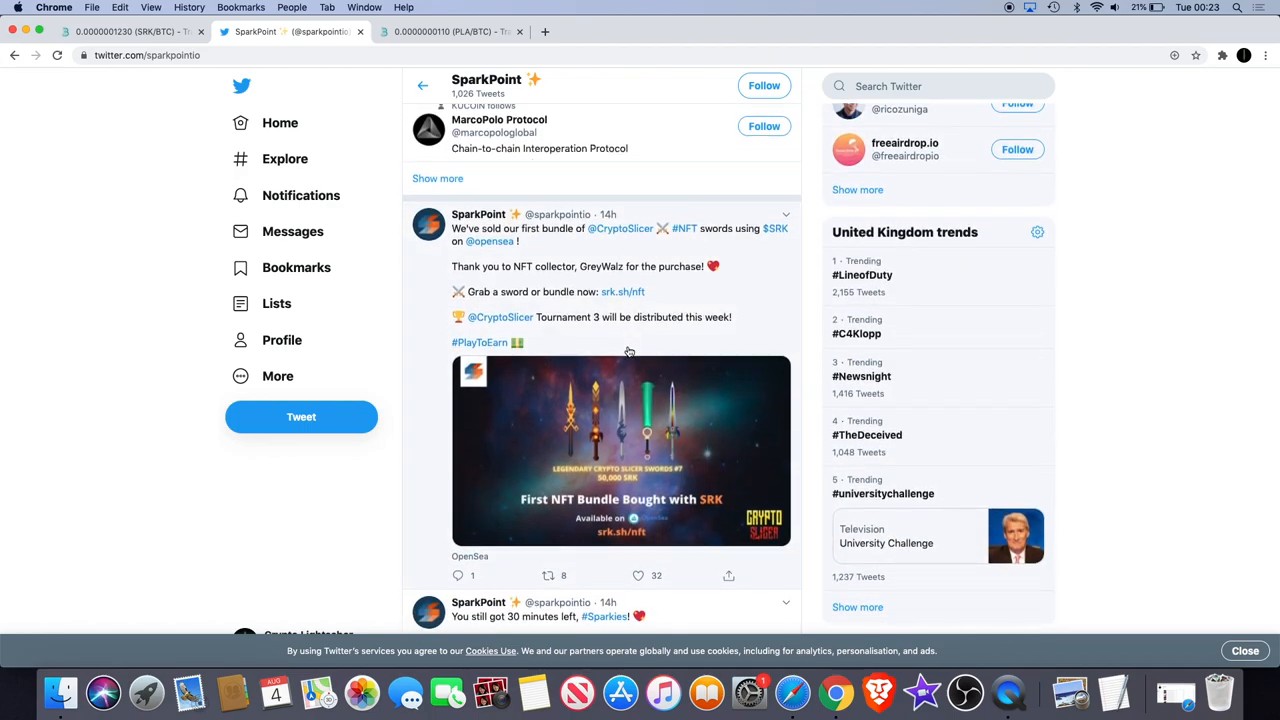
scroll("up", 3)
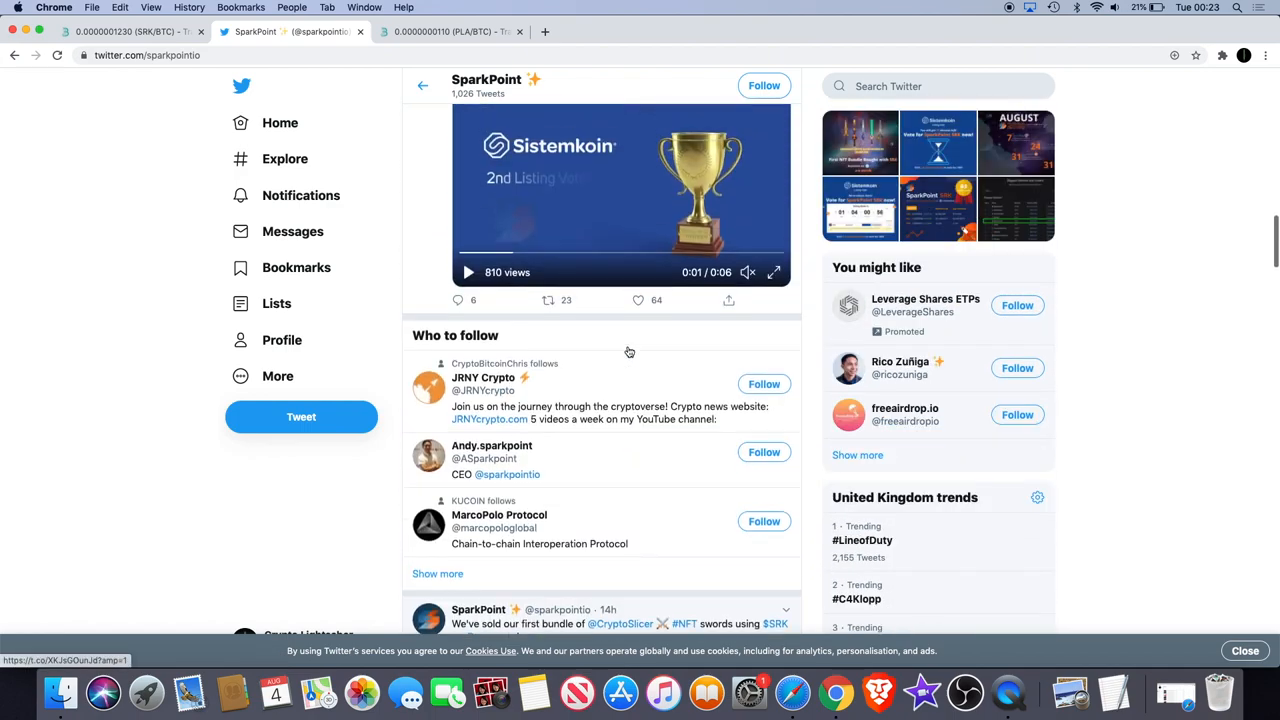
scroll("down", 3)
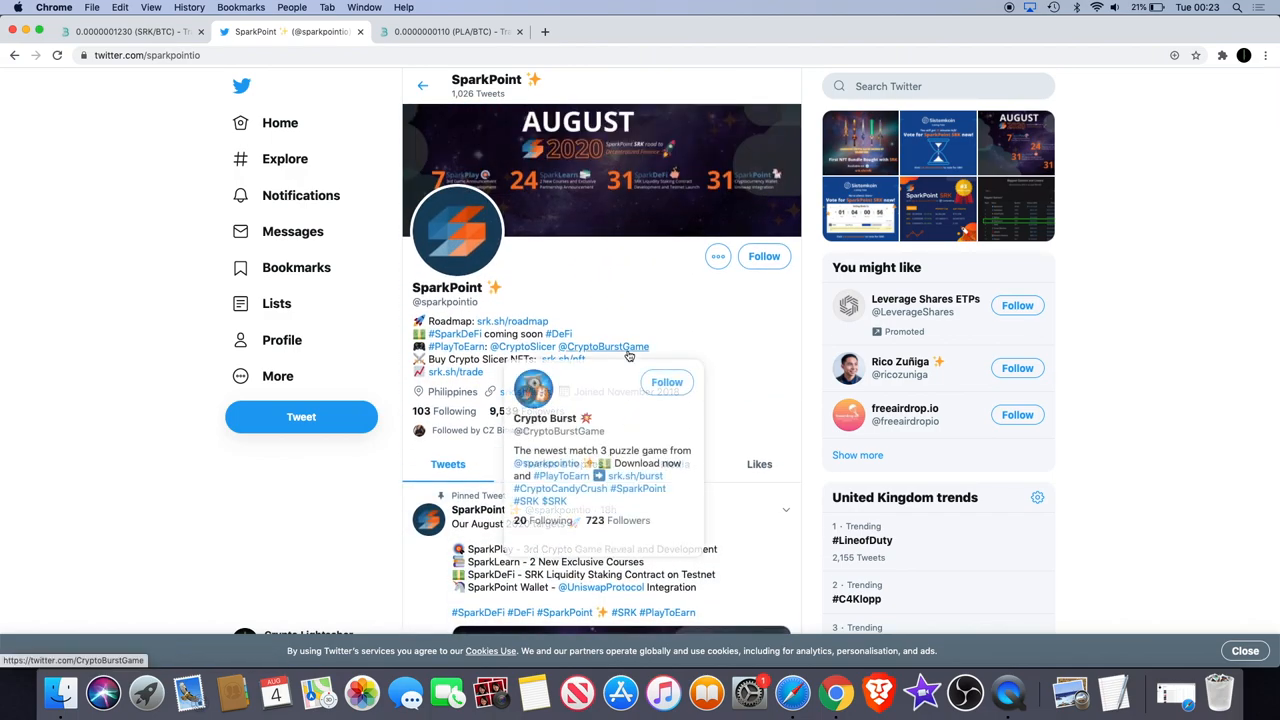
left_click(130, 34)
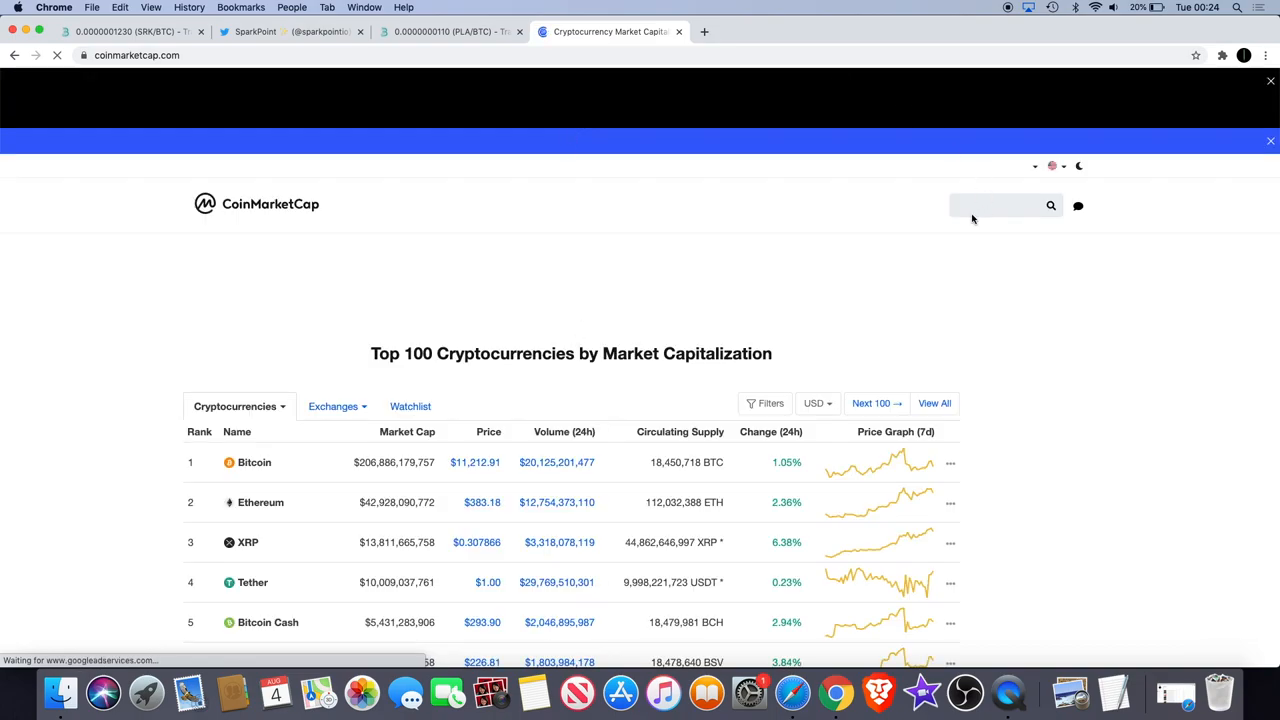
mouse_move(966, 211)
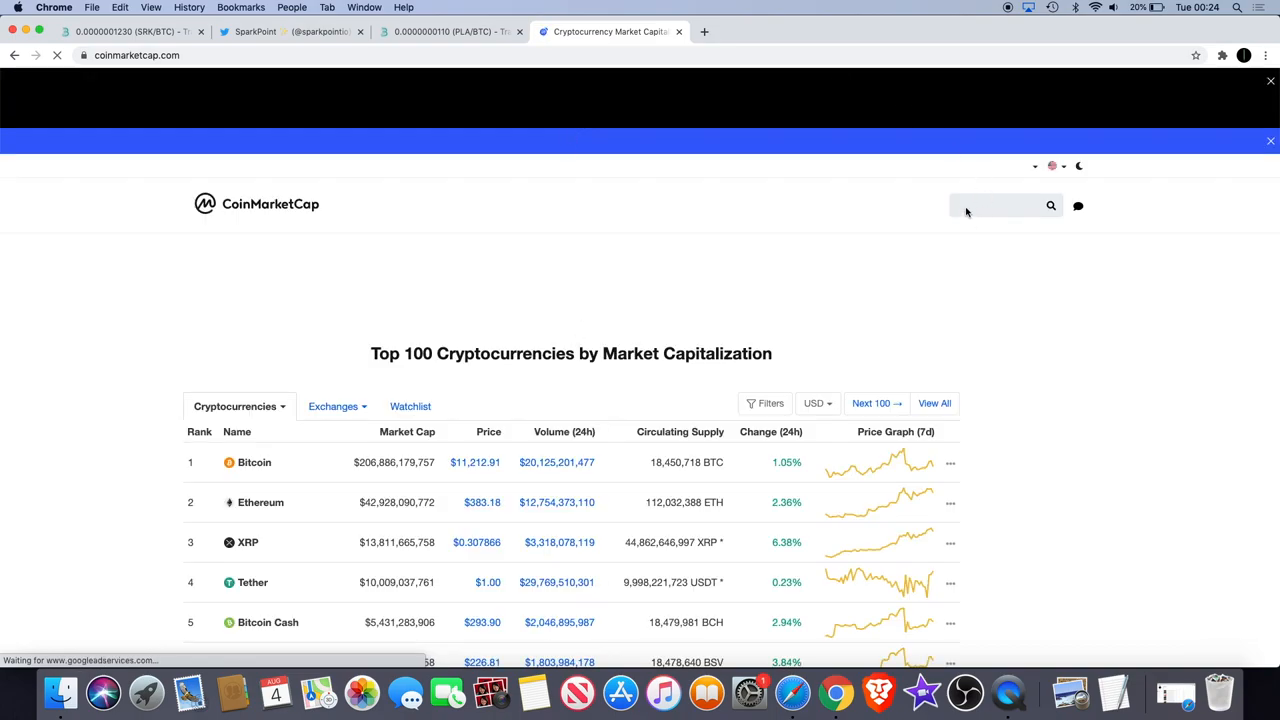
mouse_move(1030, 226)
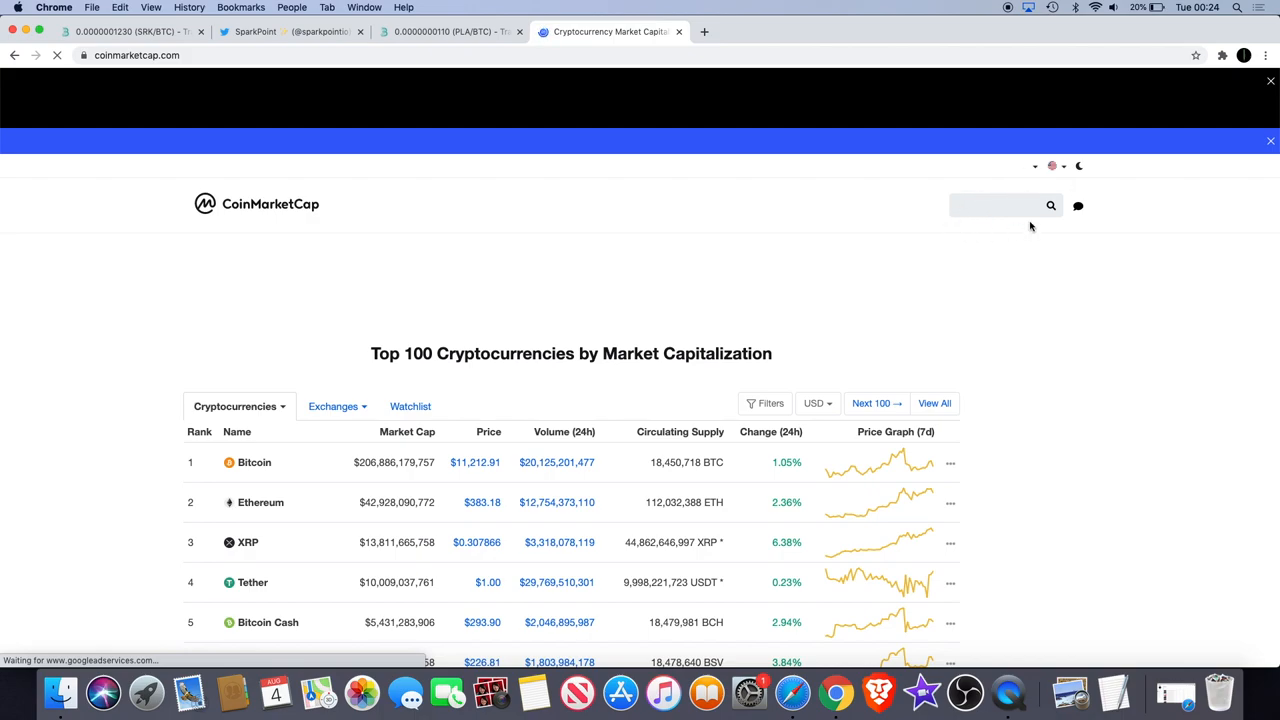
Search CoinMarketCap for 'srk' to open the Sparkpoint coin page.
type("srk")
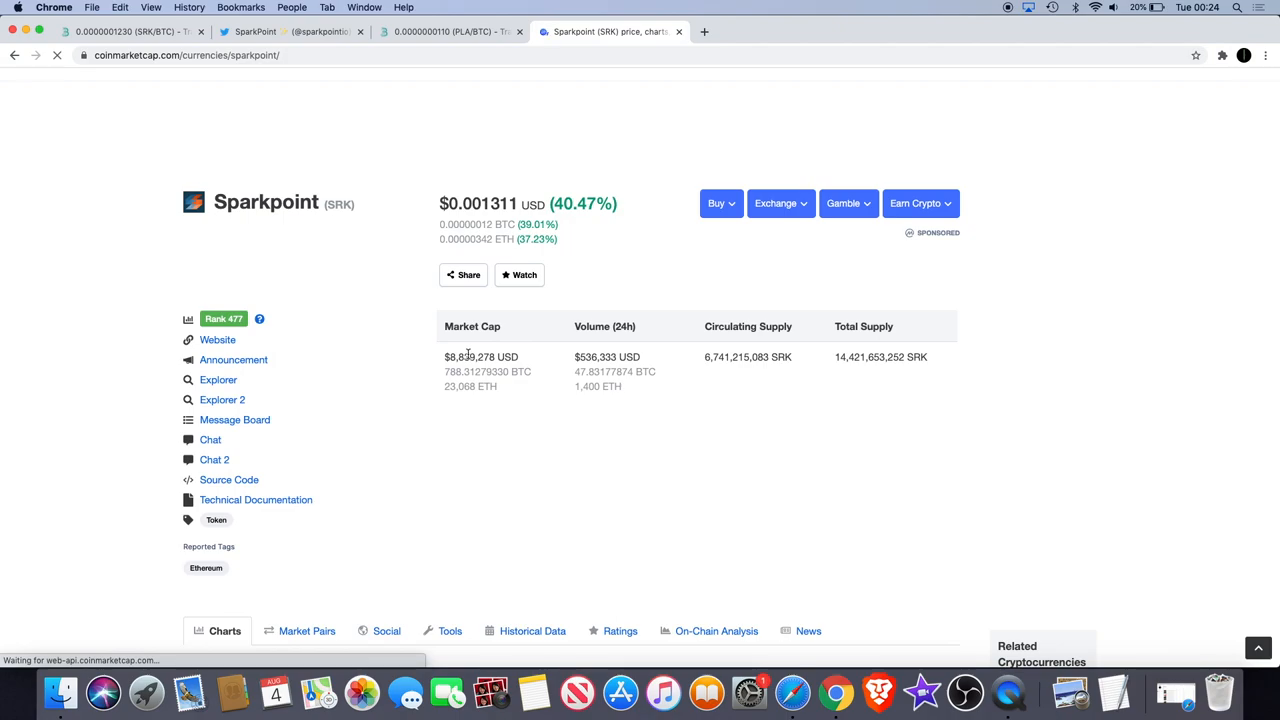
Scroll down to the Sparkpoint price chart (May 2019–August 2020), then back up to the summary.
scroll("down", 3)
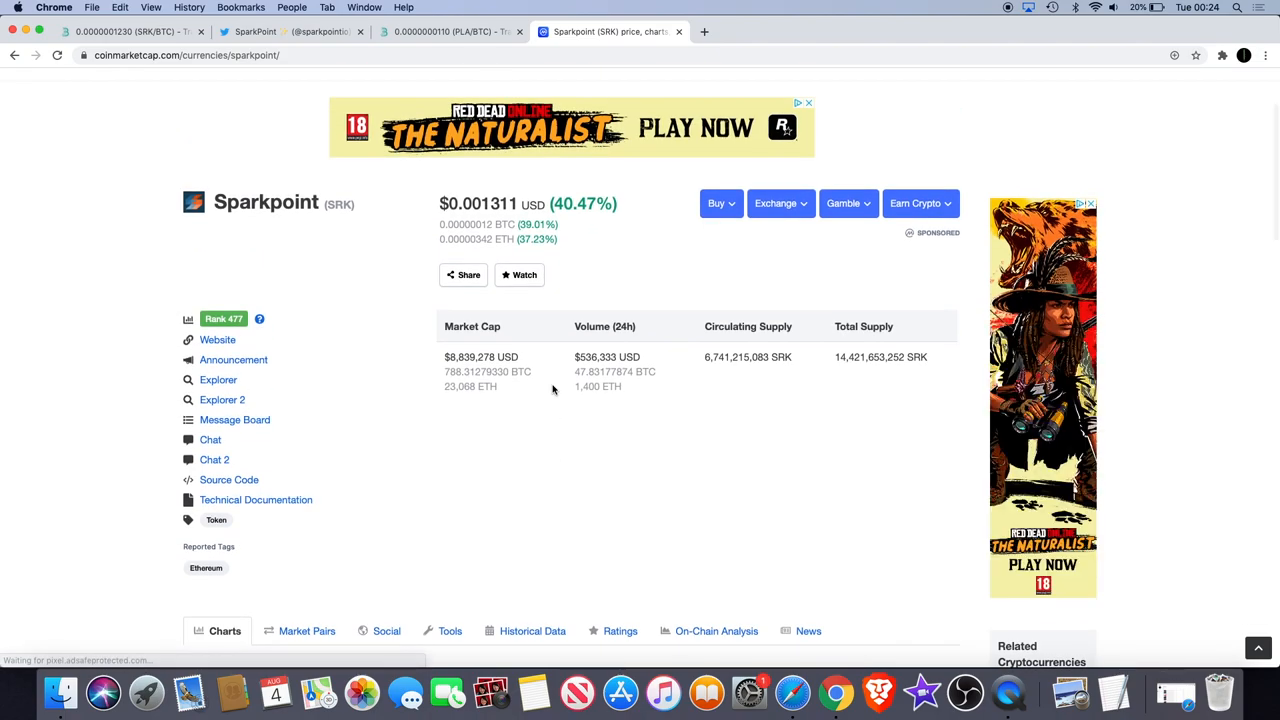
scroll("down", 3)
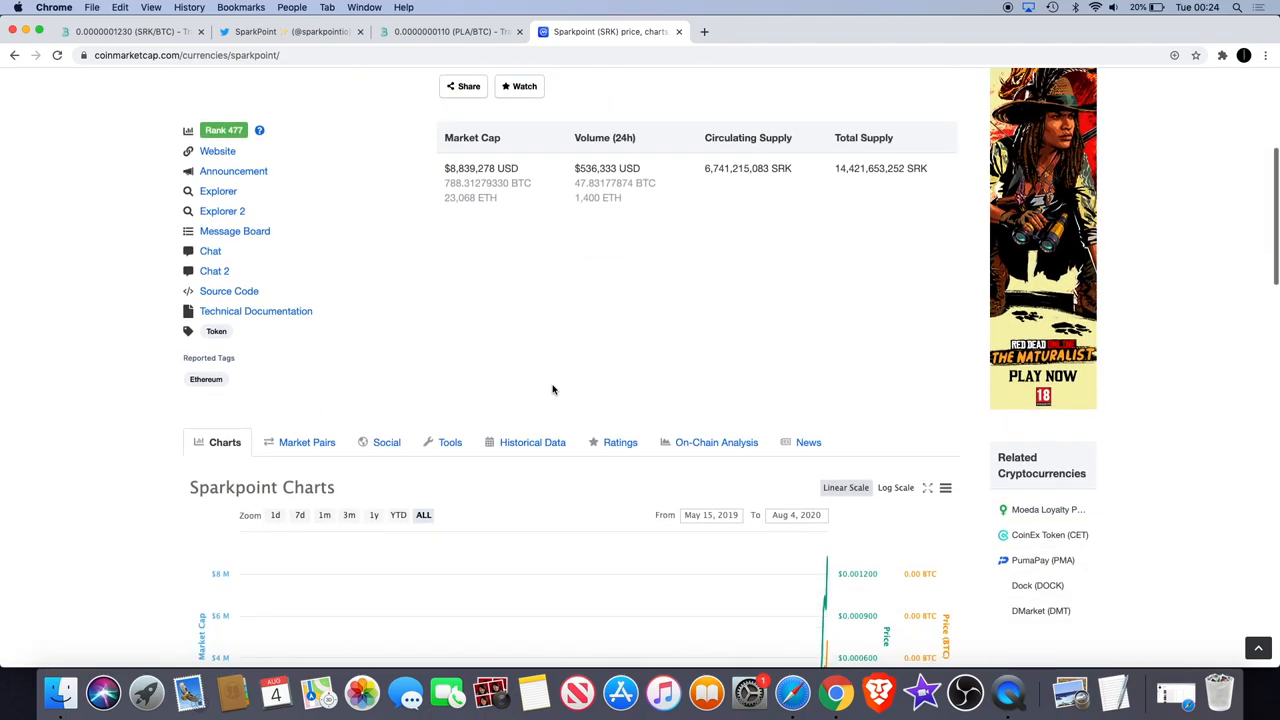
scroll("down", 3)
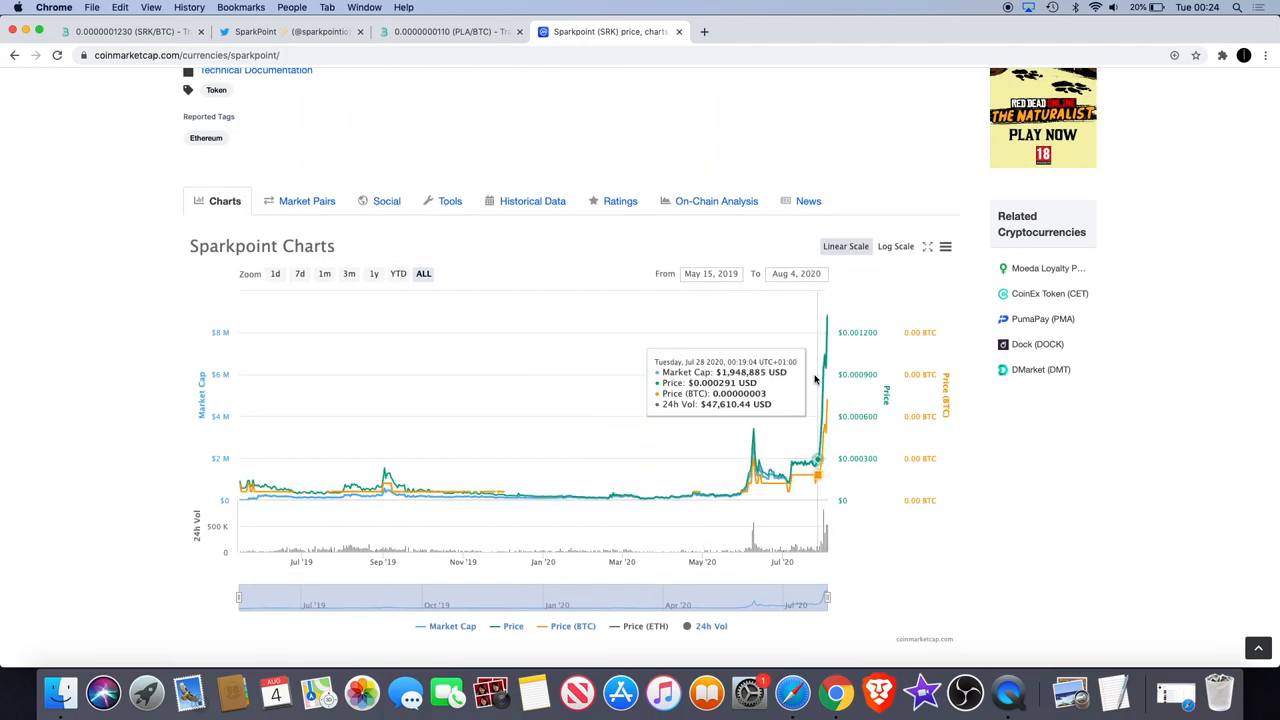
scroll("down", 3)
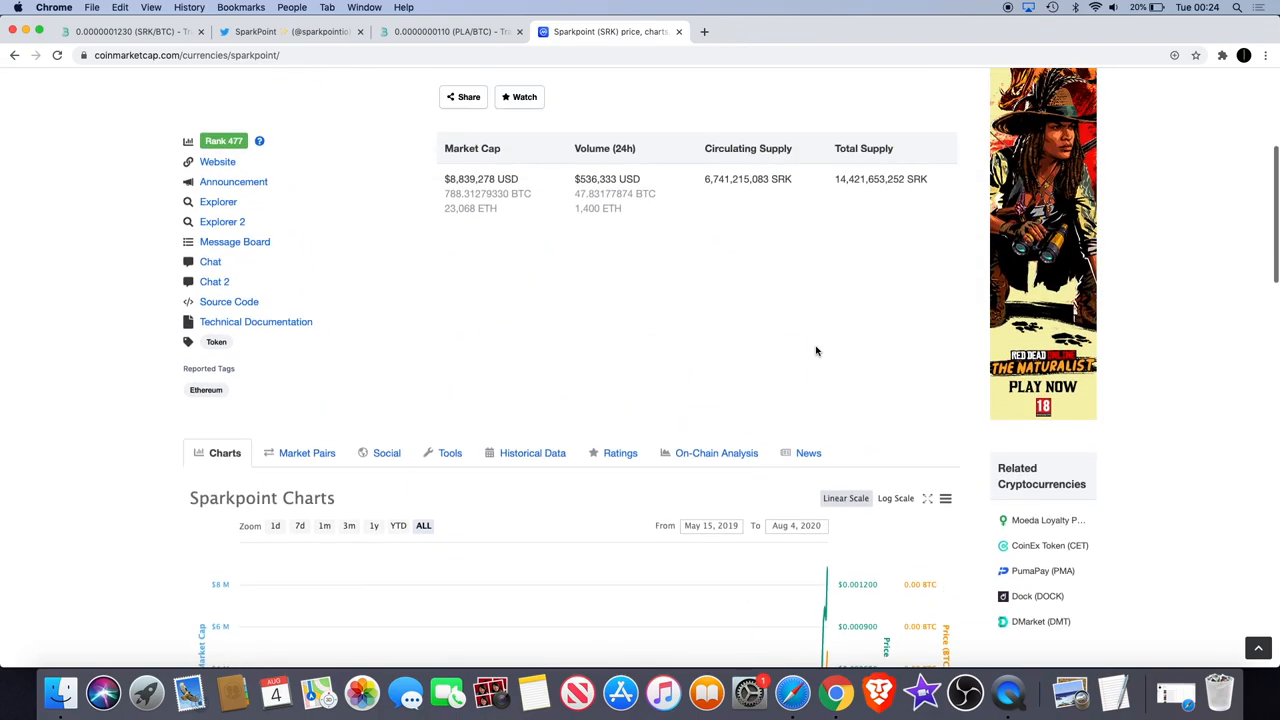
scroll("up", 3)
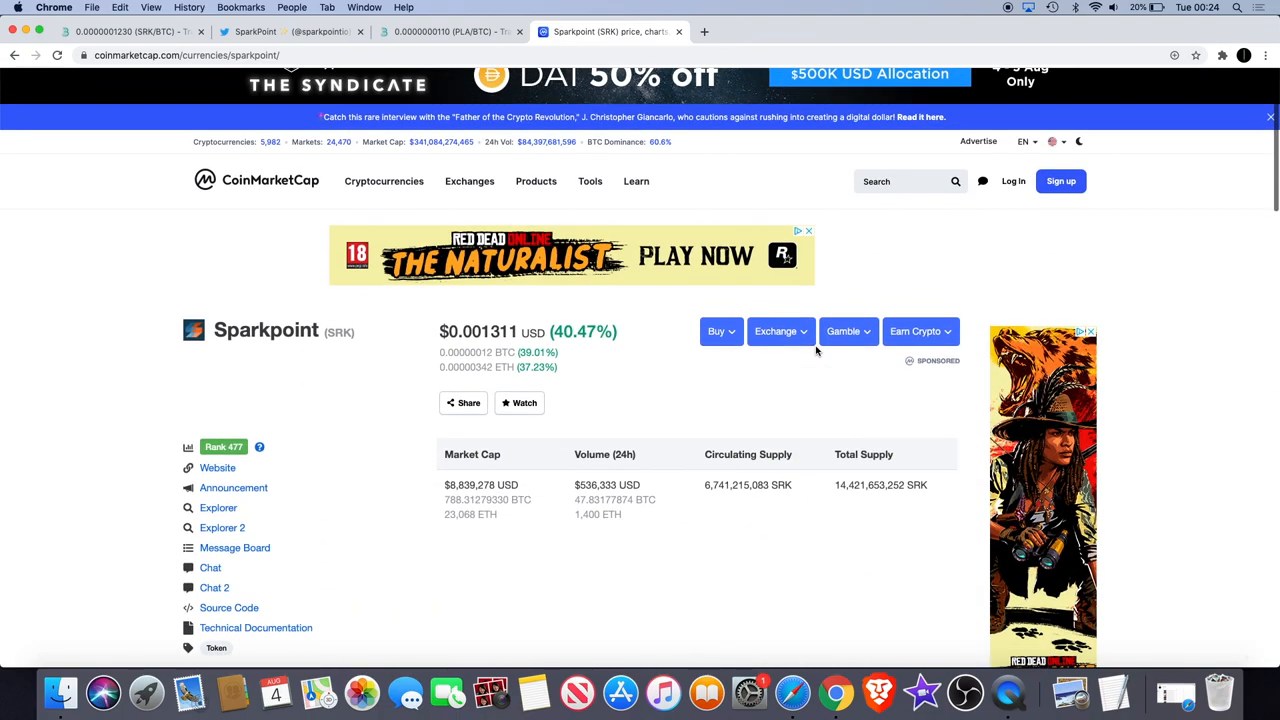
mouse_move(525, 55)
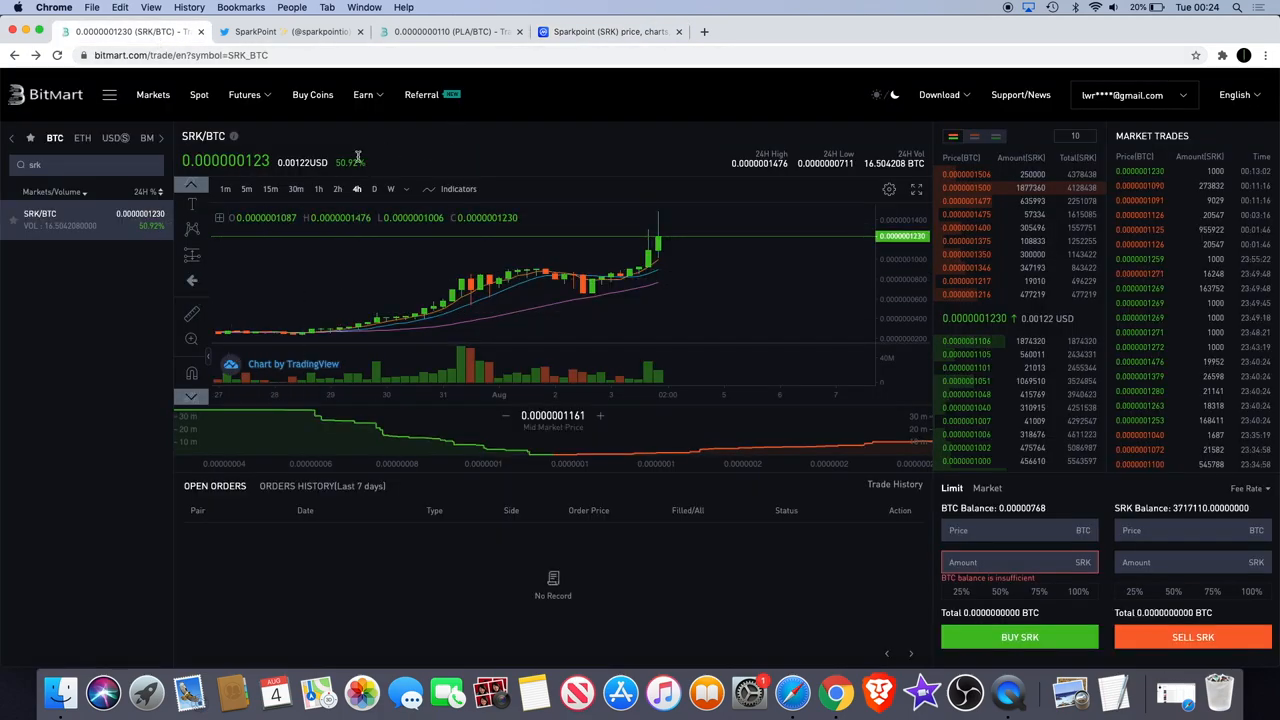
mouse_move(695, 256)
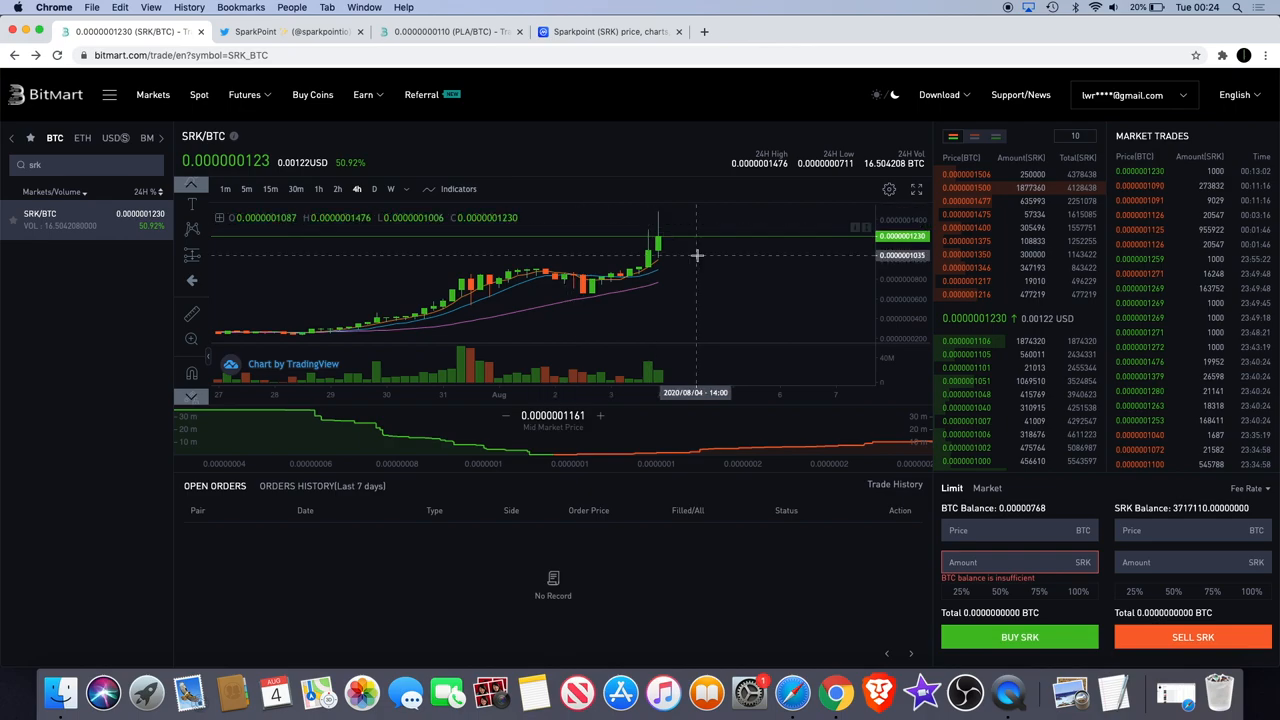